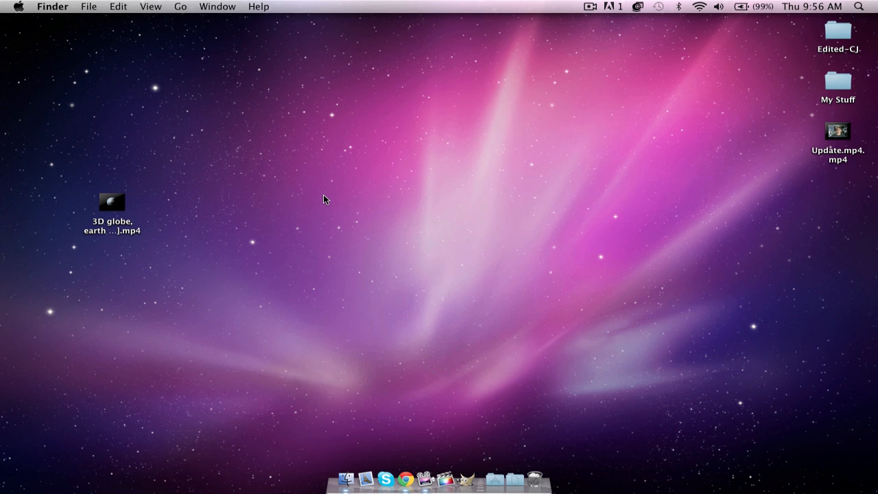
mouse_move(389, 315)
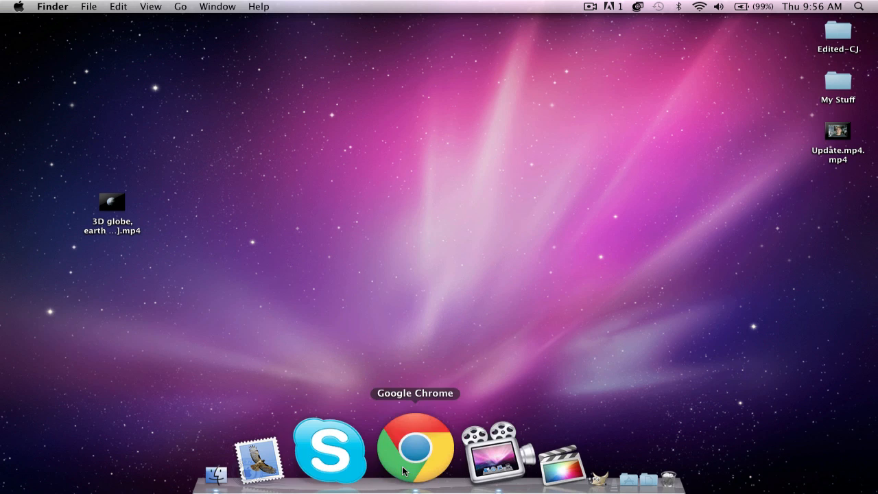
Open Chrome, play the channel's featured vlog, and pause it at 0:02 in the globe intro.
left_click(412, 456)
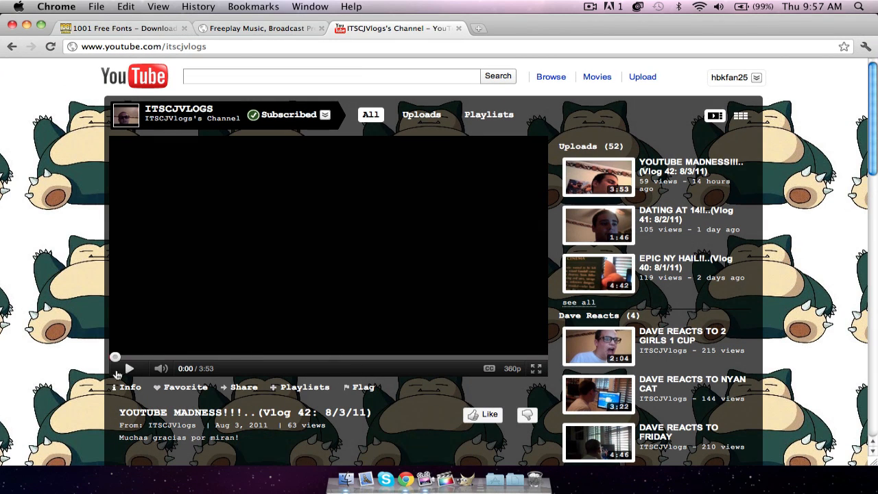
left_click(130, 368)
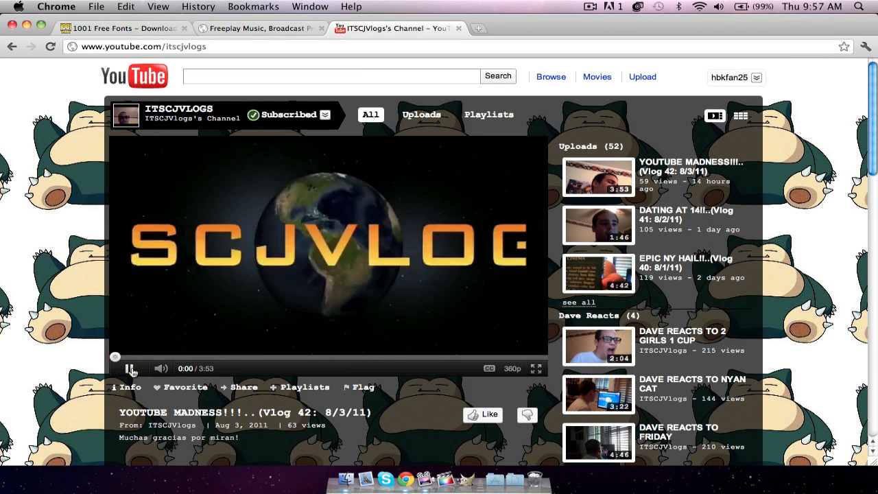
left_click(130, 368)
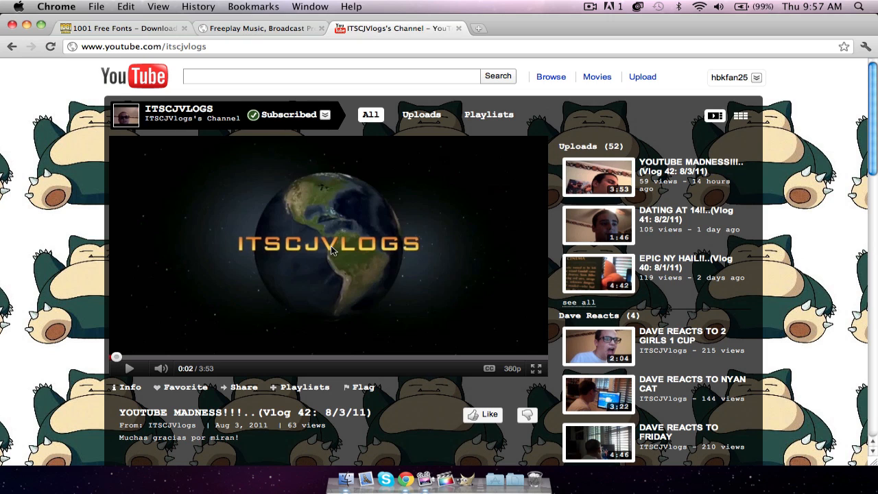
mouse_move(254, 247)
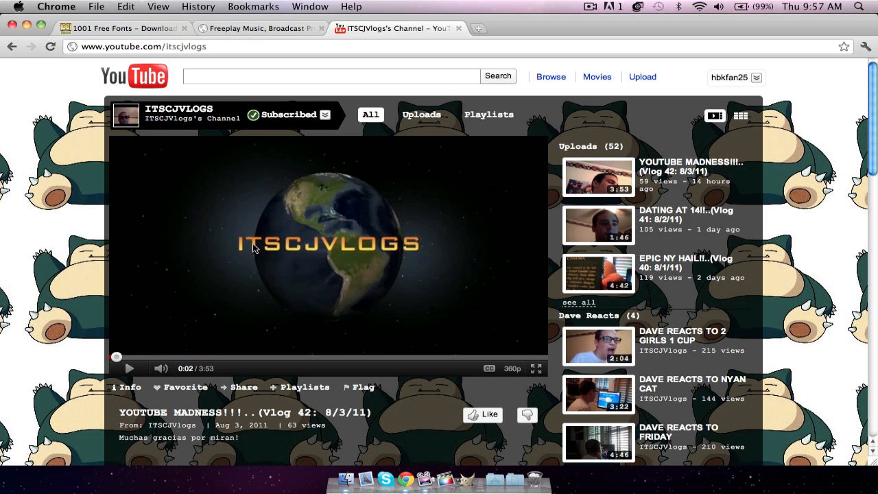
mouse_move(420, 261)
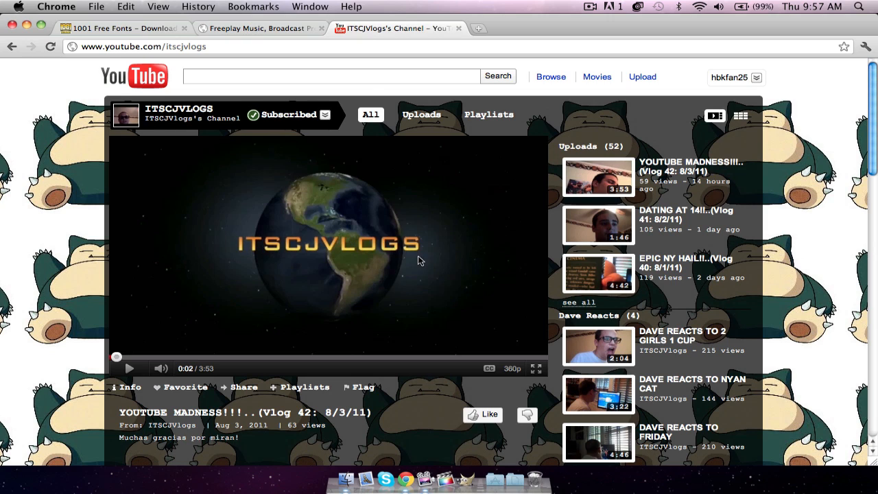
mouse_move(453, 28)
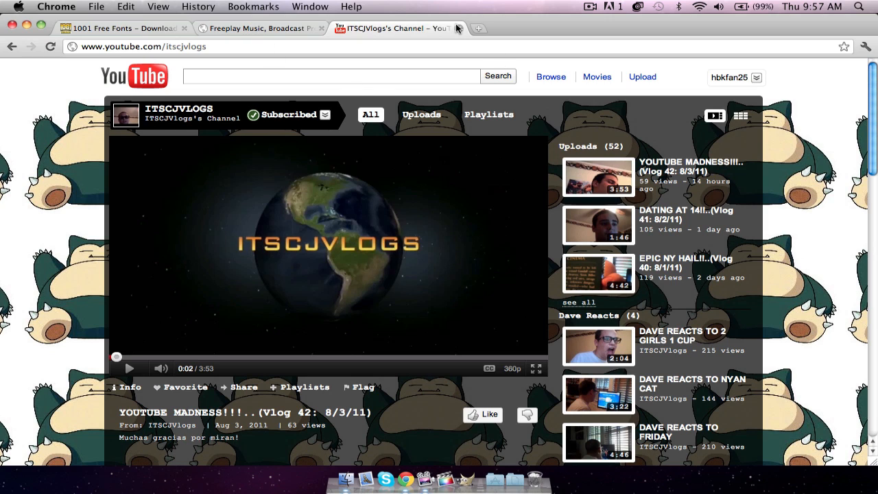
mouse_move(458, 29)
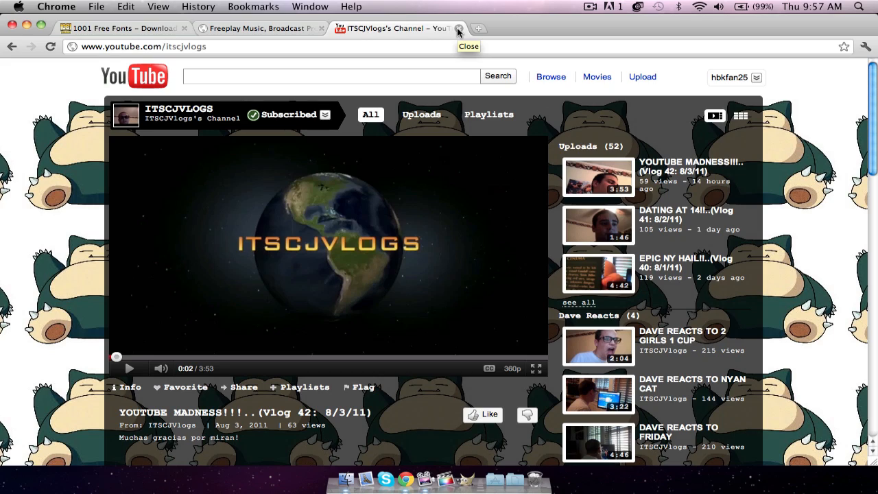
Close the YouTube tab and switch to the 1001 Free Fonts homepage, scrolled to the top.
left_click(458, 29)
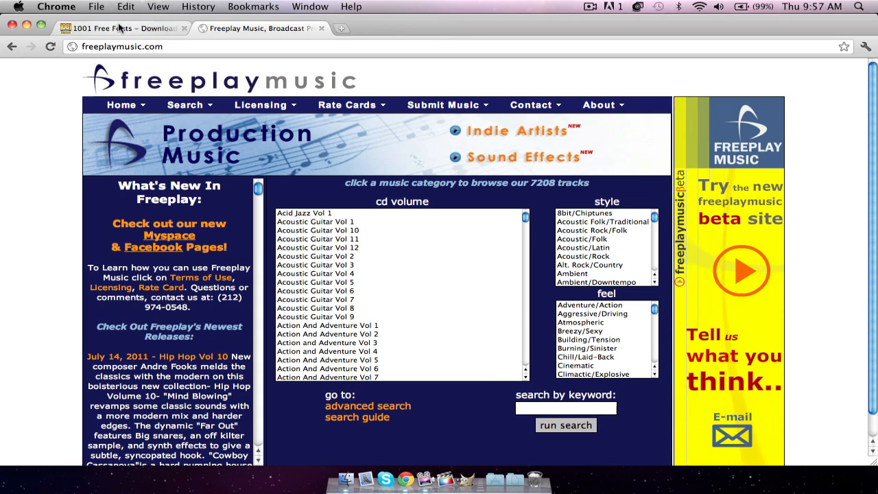
left_click(117, 28)
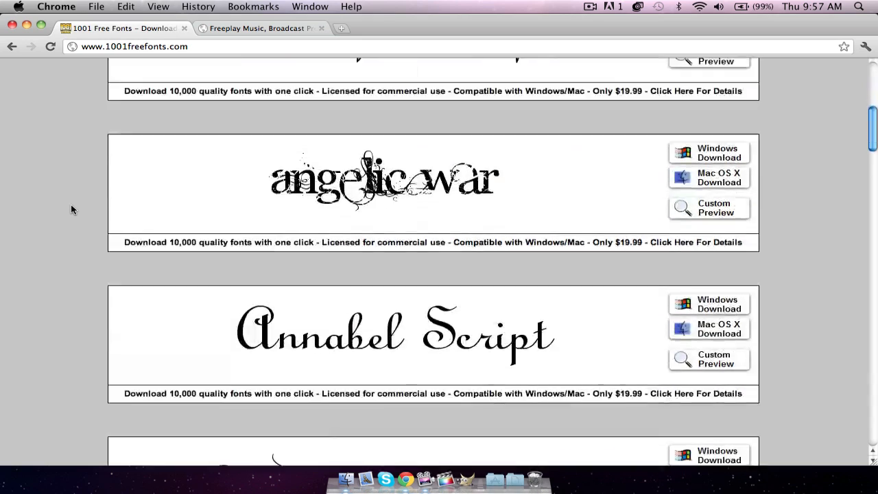
scroll("up", 3)
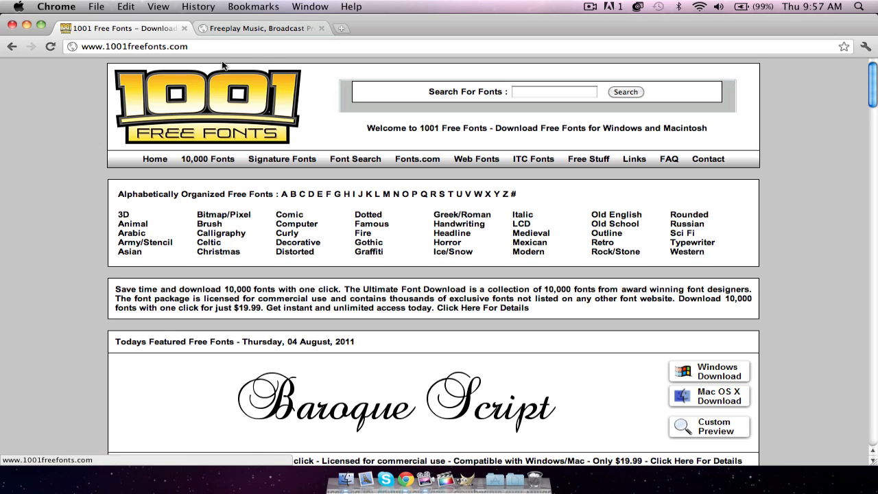
Close the 1001 Free Fonts tab, leaving only Freeplay Music open.
left_click(256, 28)
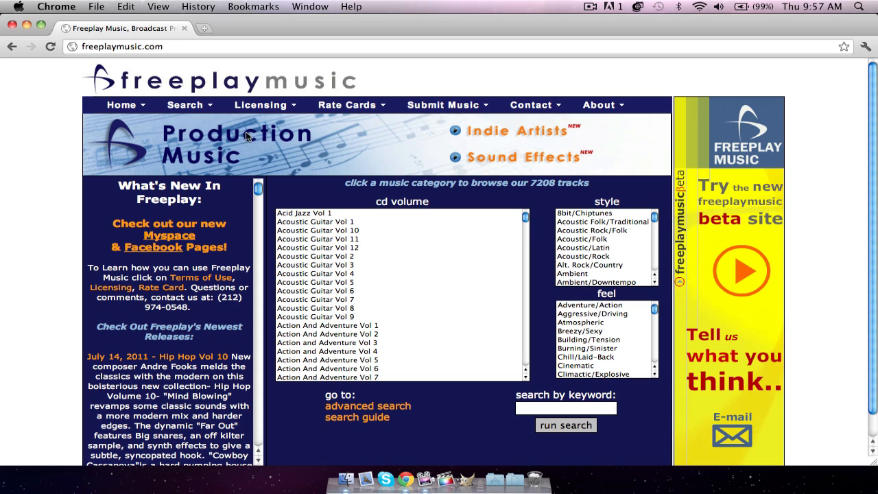
mouse_move(87, 135)
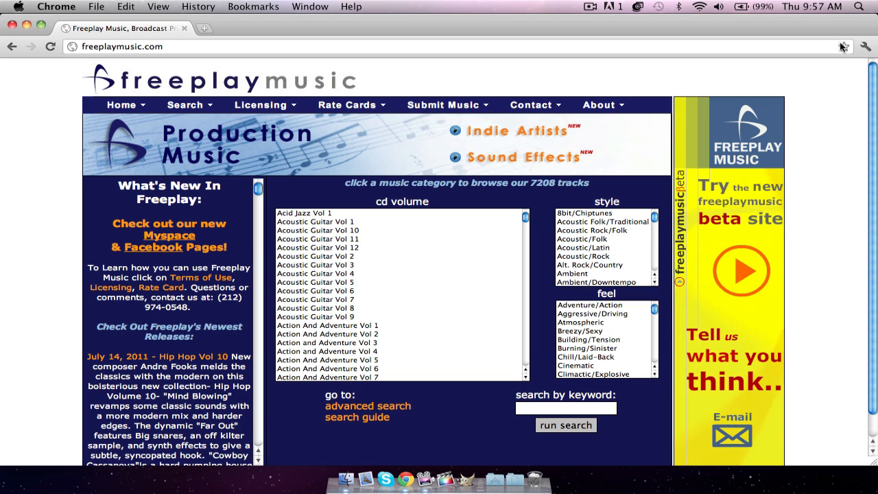
mouse_move(844, 47)
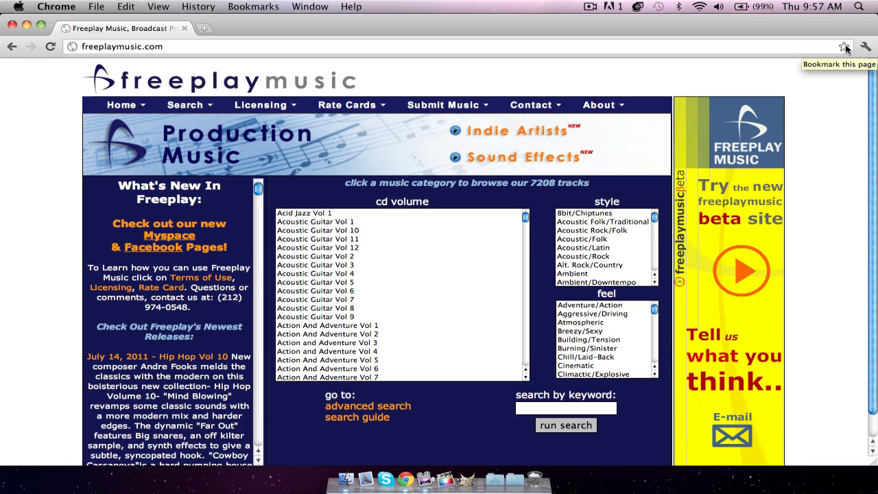
mouse_move(50, 171)
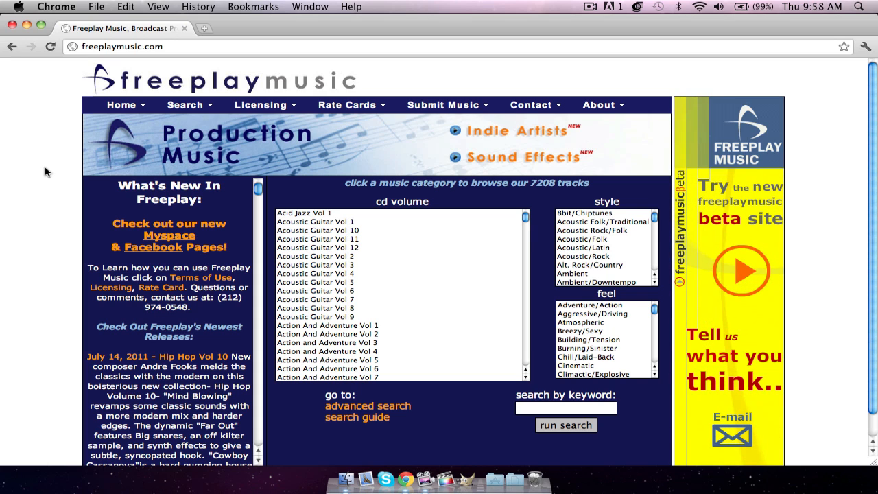
mouse_move(431, 177)
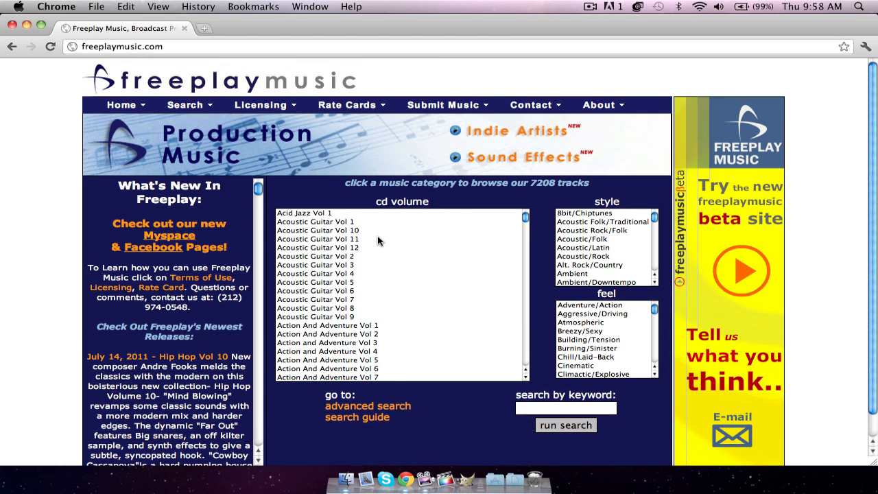
mouse_move(533, 215)
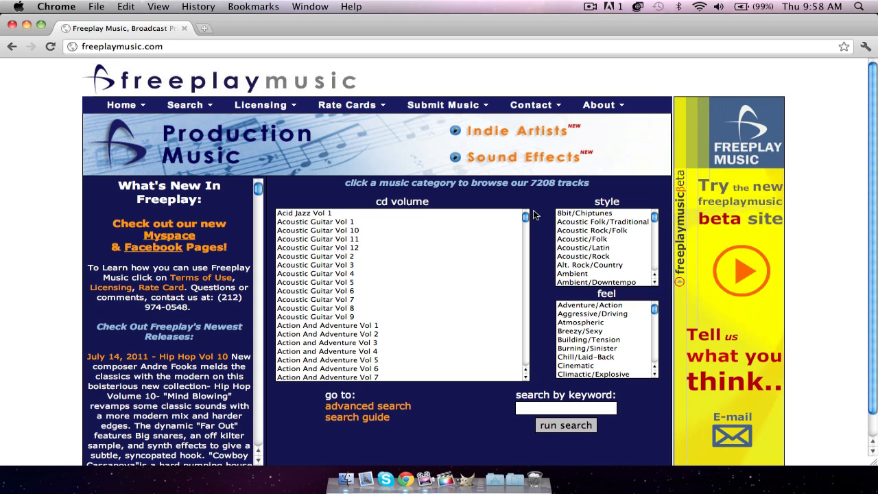
mouse_move(540, 217)
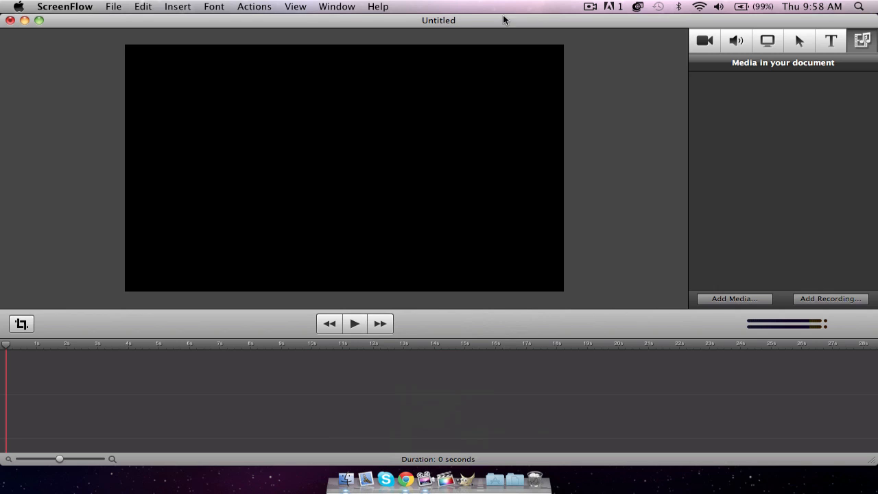
mouse_move(240, 5)
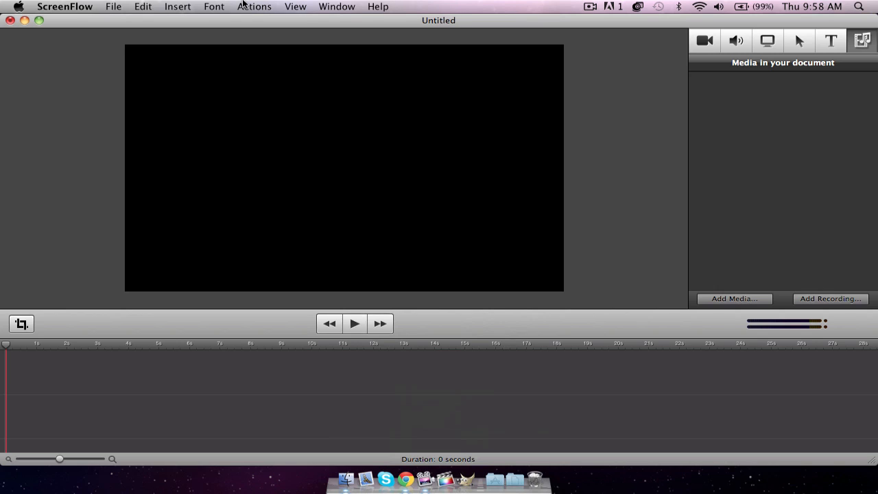
mouse_move(218, 5)
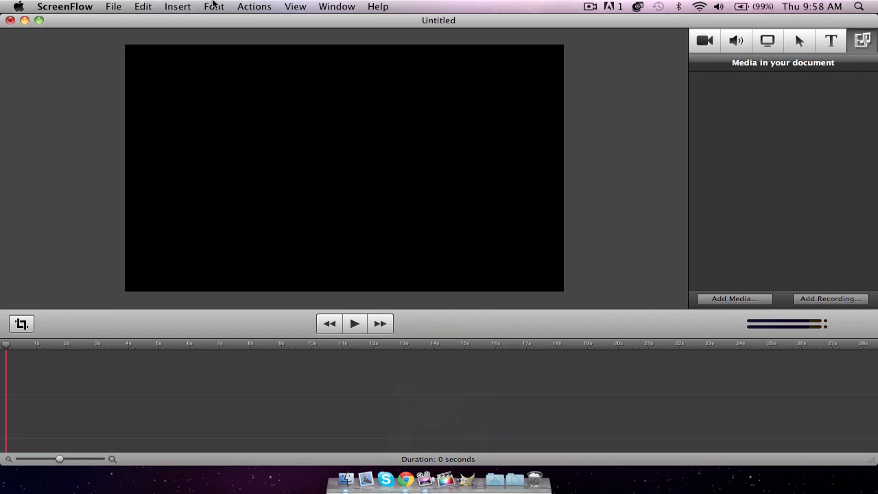
mouse_move(451, 336)
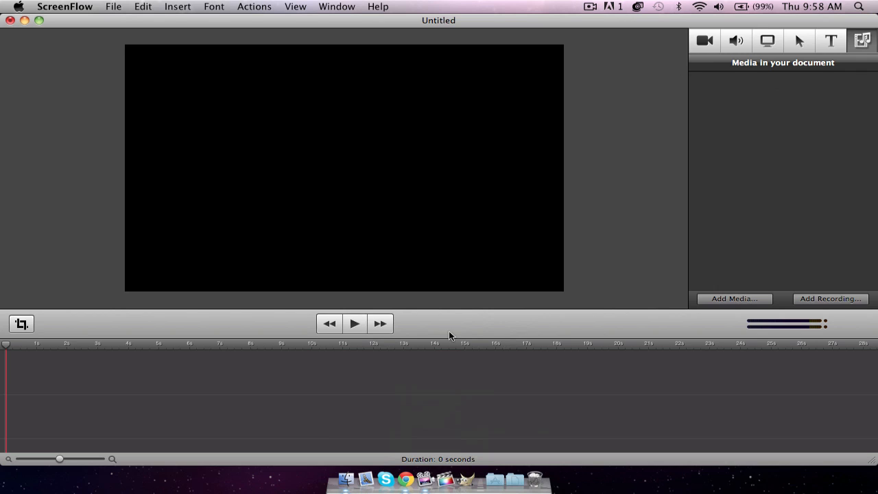
mouse_move(567, 5)
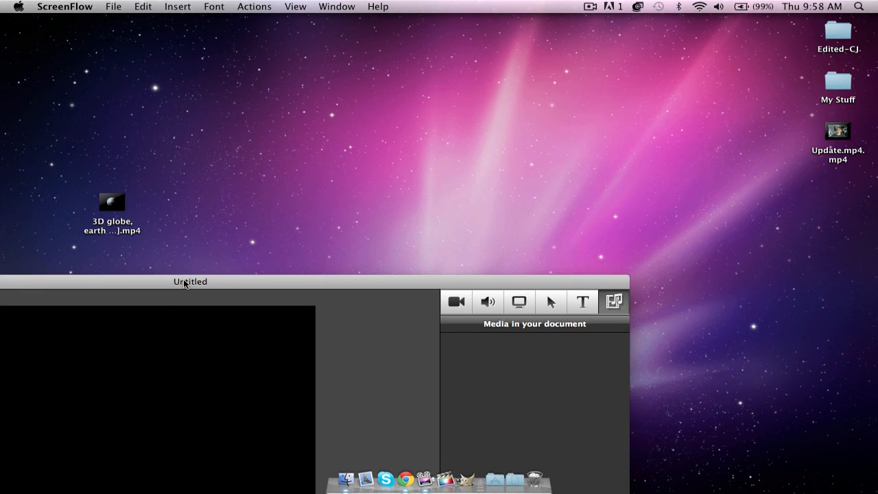
Drag the 3D globe earth-zoom .mp4 from the desktop into ScreenFlow's document media list.
left_click_drag(112, 201, 536, 151)
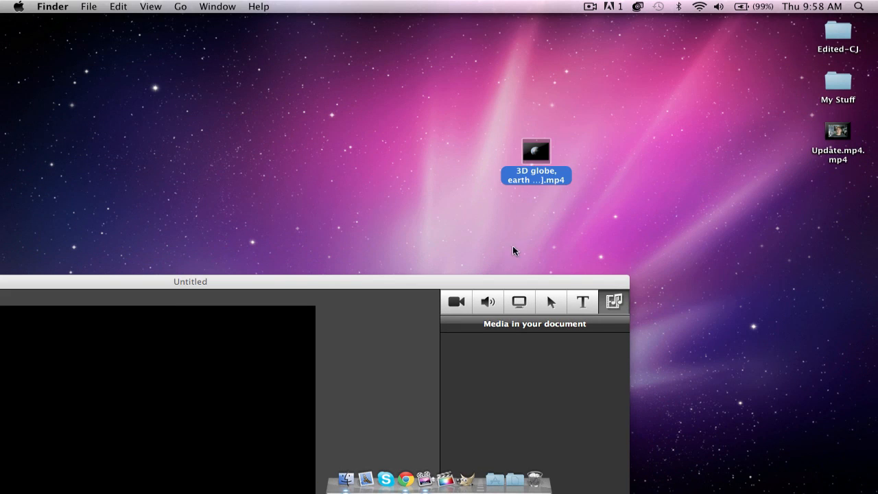
mouse_move(534, 170)
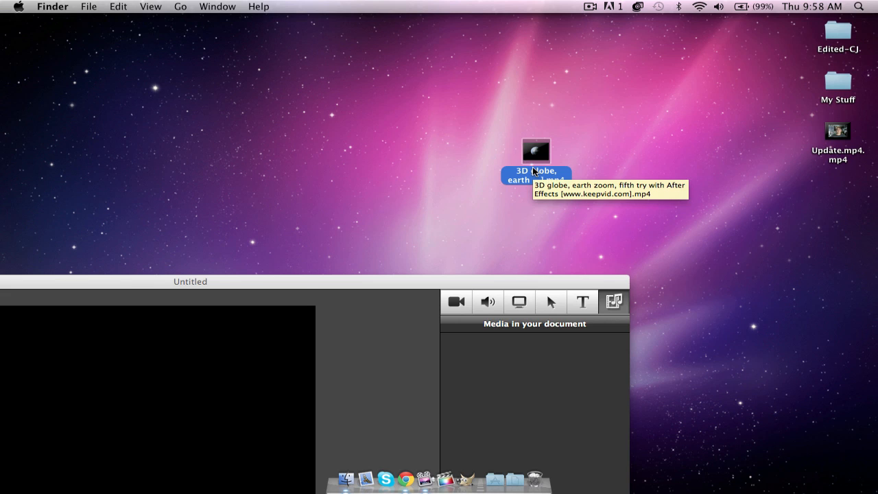
left_click_drag(535, 151, 486, 363)
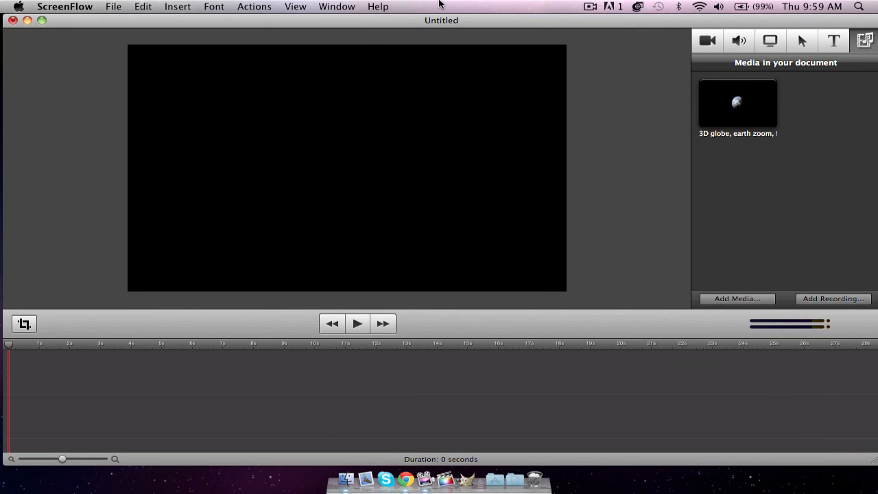
Select the globe clip in the document media, then play and stop its preview.
left_click(739, 103)
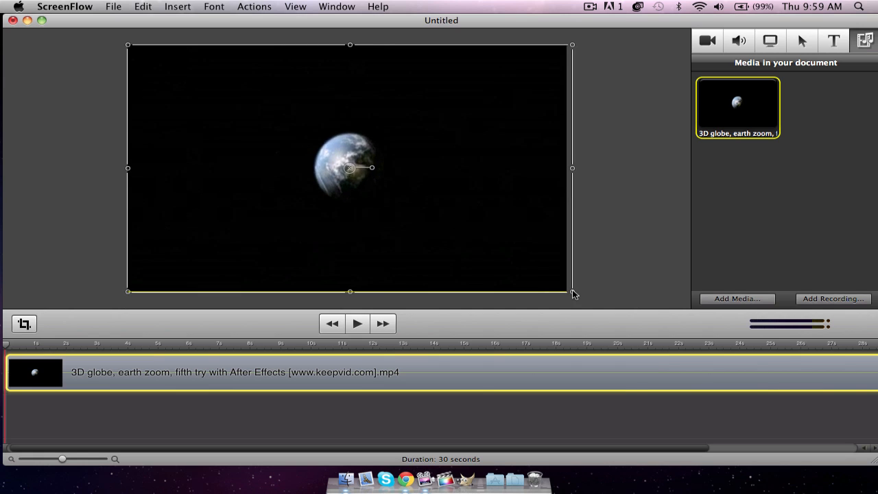
left_click(357, 323)
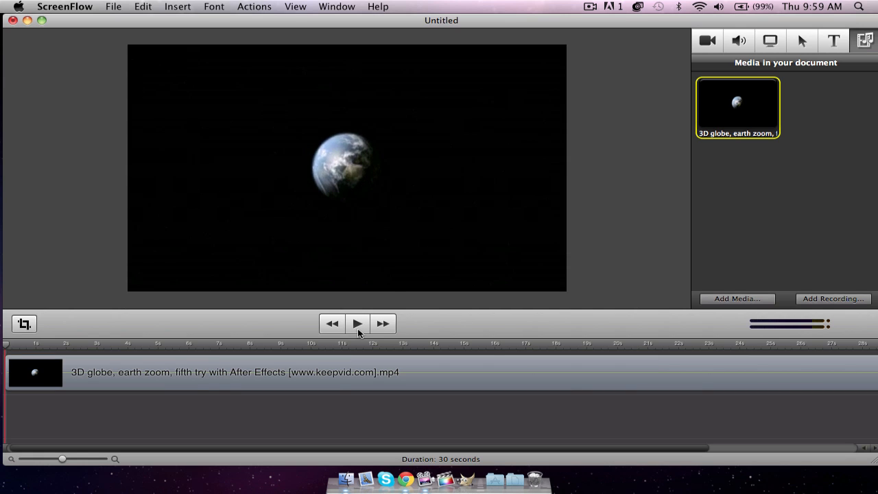
left_click(357, 323)
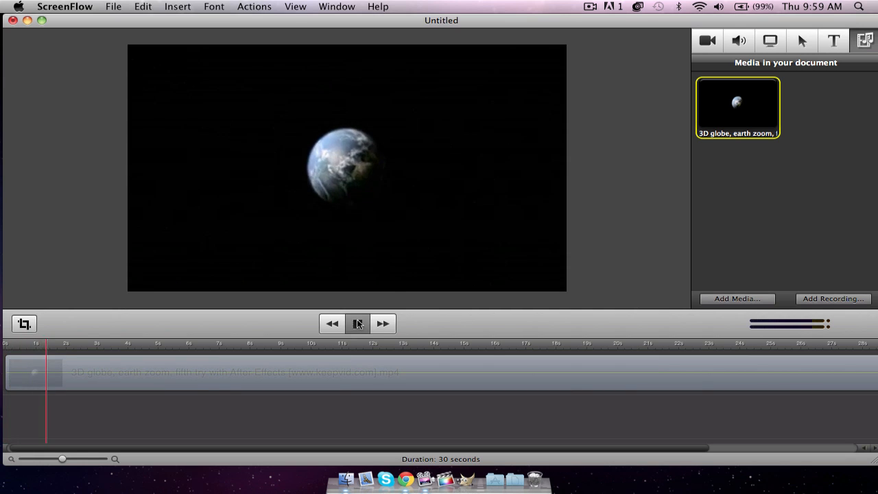
left_click(357, 324)
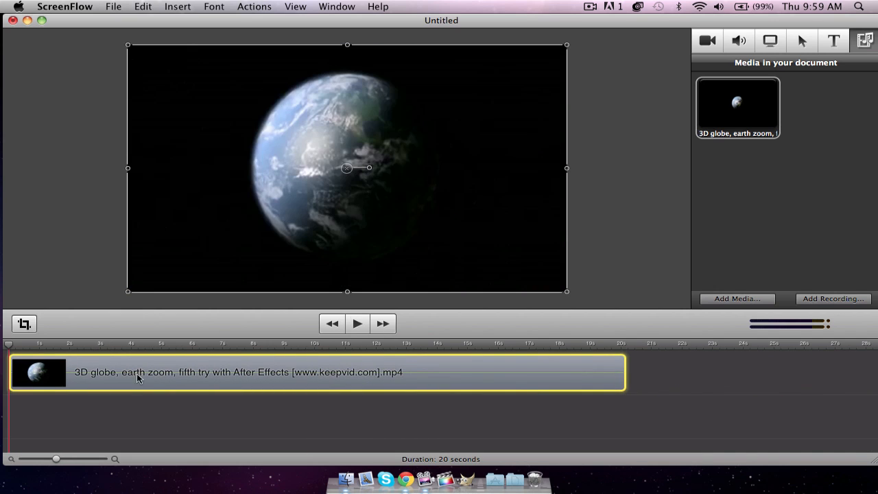
Deselect the globe clip and preview the shortened two-second version.
left_click(164, 344)
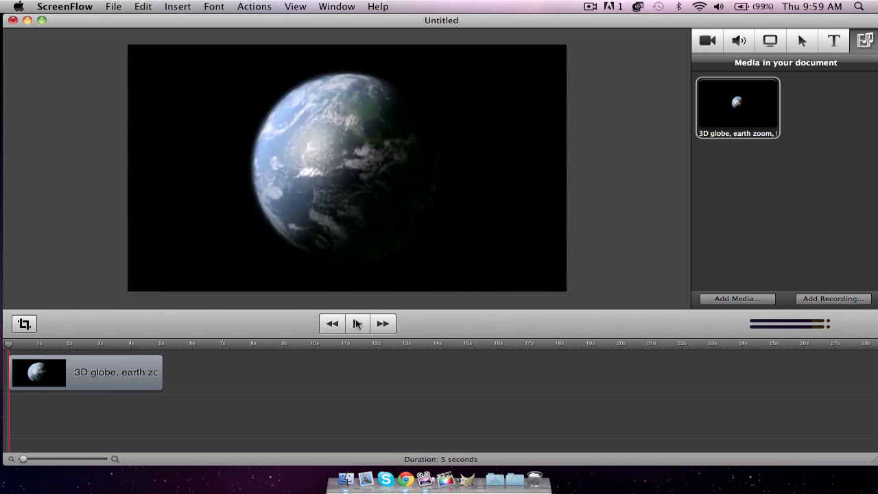
left_click(357, 323)
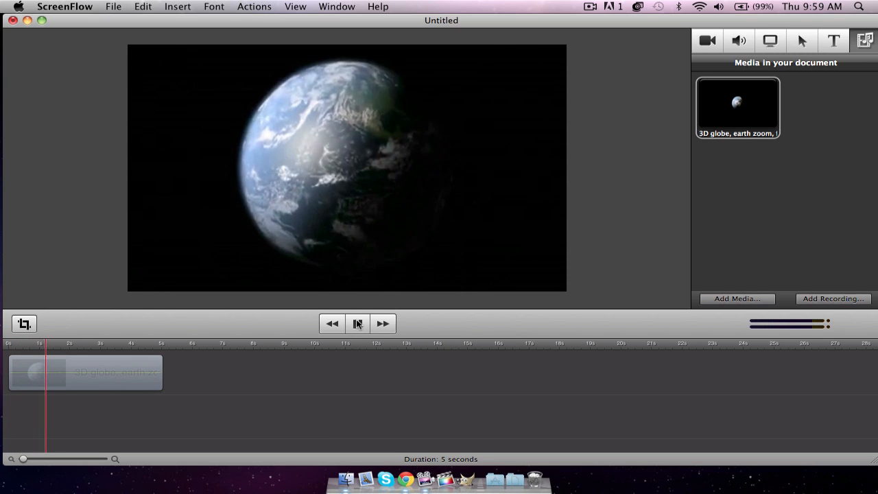
left_click(358, 323)
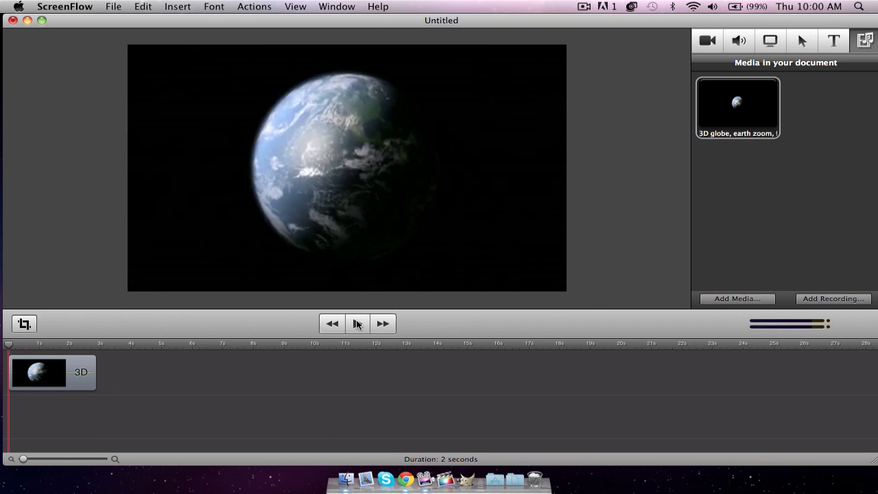
left_click(358, 323)
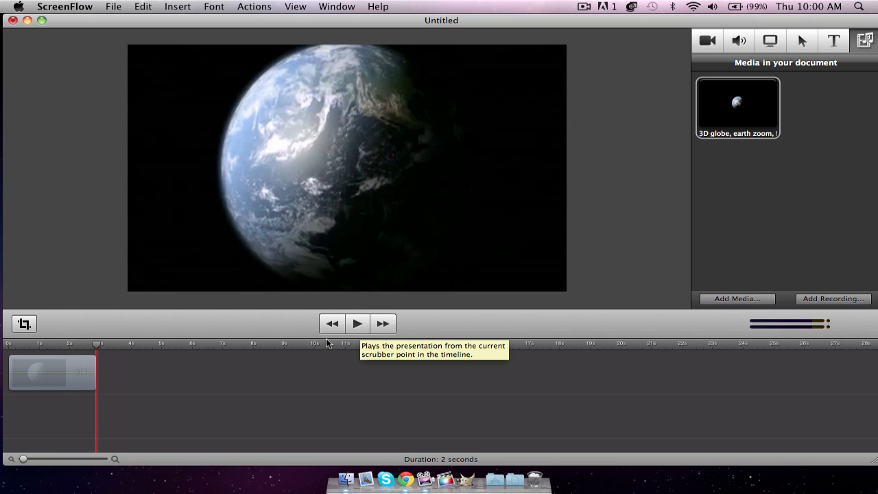
Extend the globe clip to four seconds and rewind the playhead to the start.
left_click(52, 371)
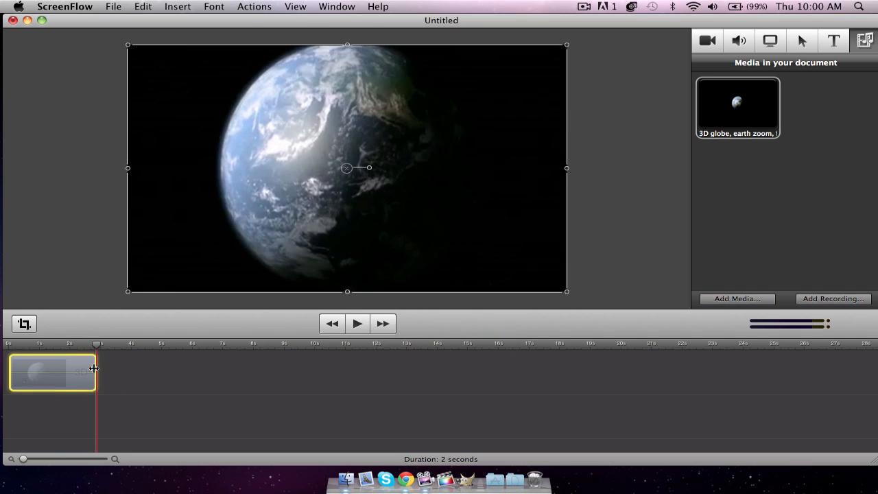
left_click_drag(94, 371, 131, 371)
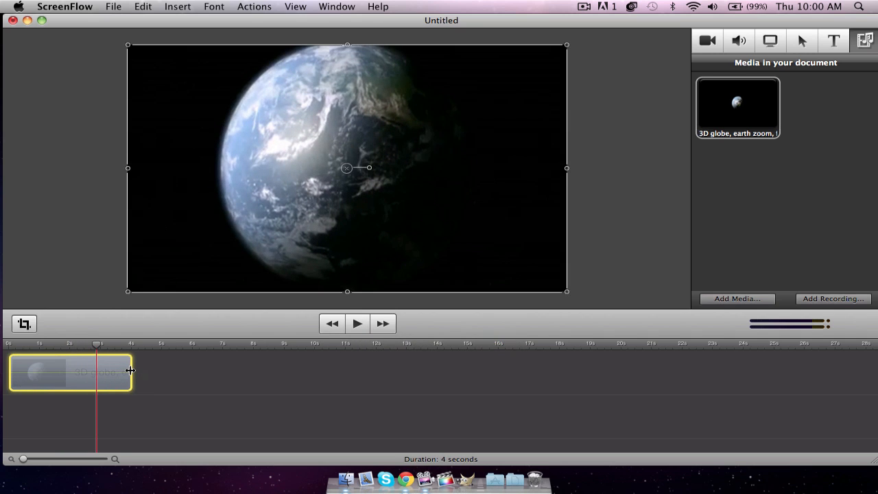
left_click(331, 323)
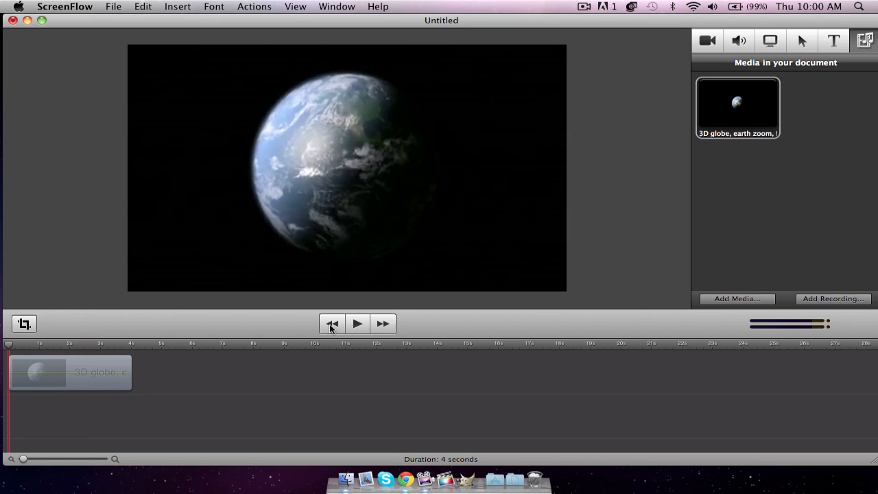
left_click(831, 40)
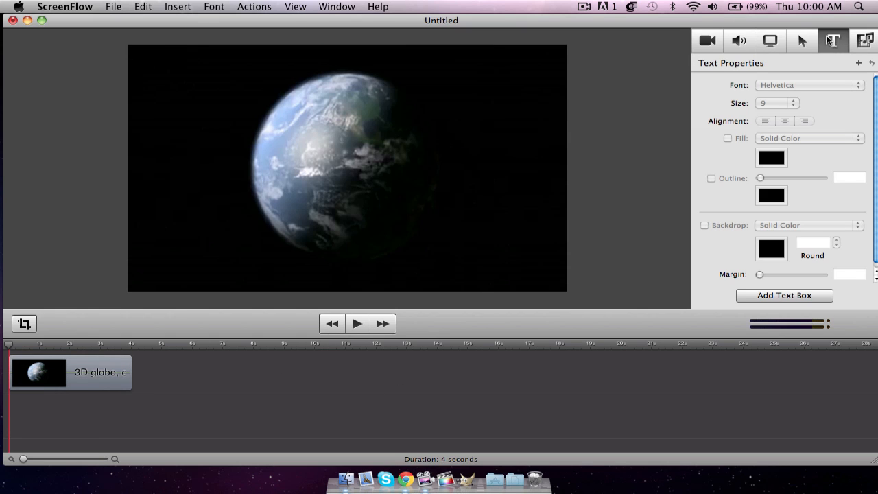
mouse_move(830, 42)
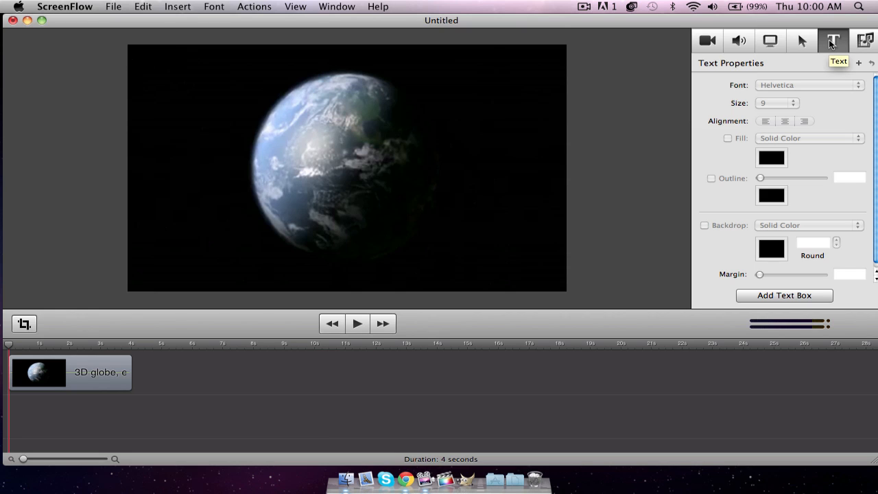
Add a text box over the globe, turn off its backdrop, and begin editing it.
left_click(784, 295)
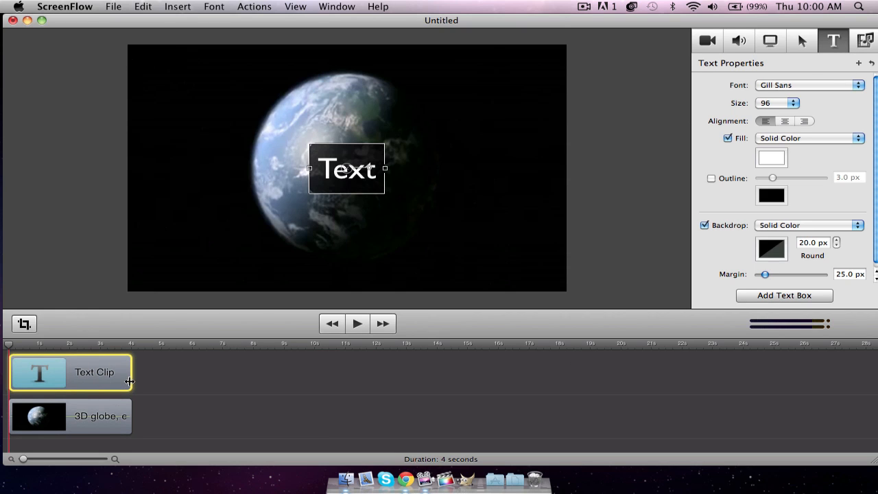
mouse_move(138, 377)
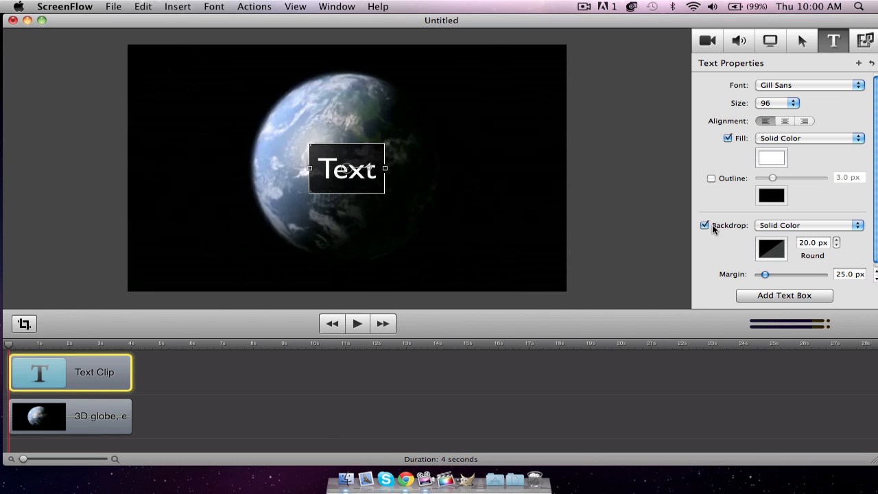
left_click(705, 225)
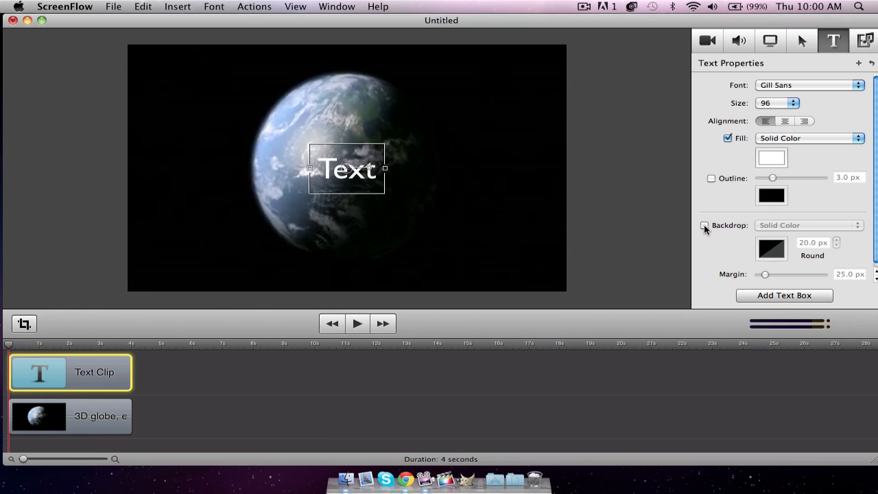
double_click(346, 169)
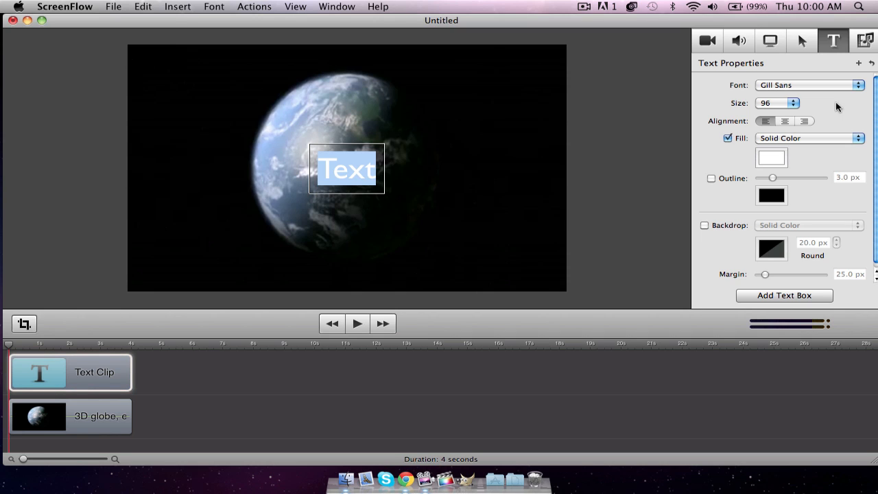
Choose Pirulen from the font list for the title text.
left_click(776, 103)
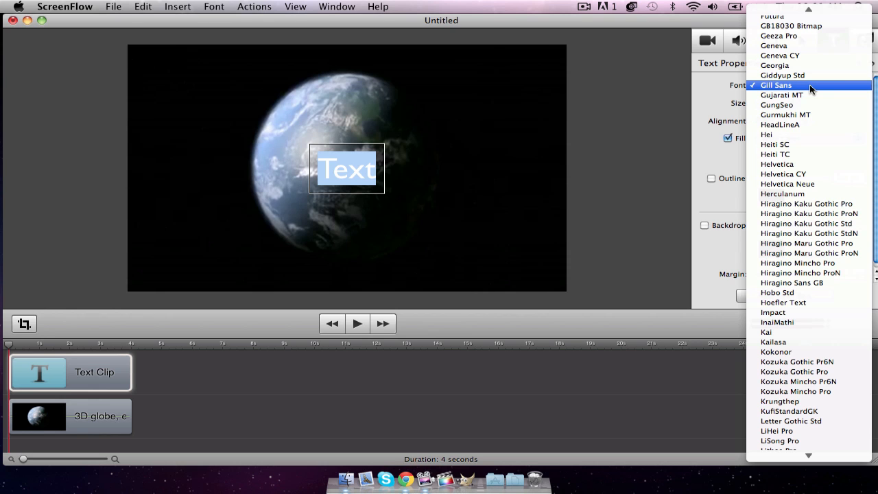
scroll("down", 3)
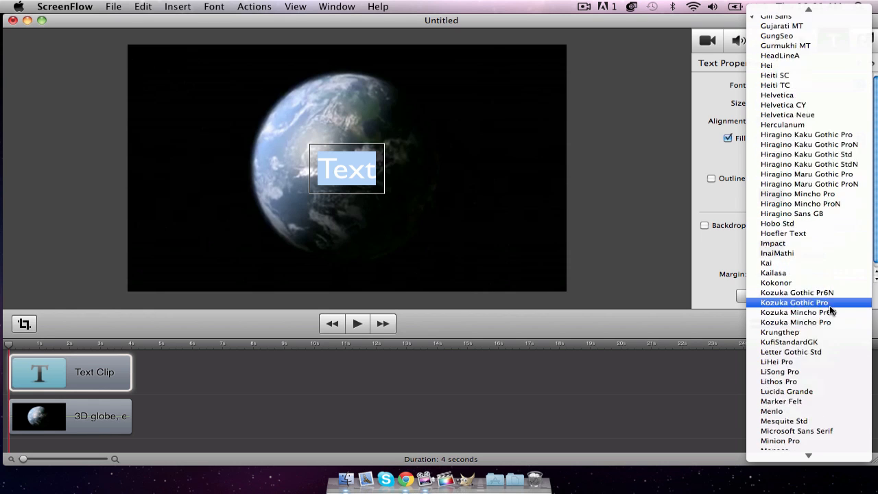
scroll("down", 3)
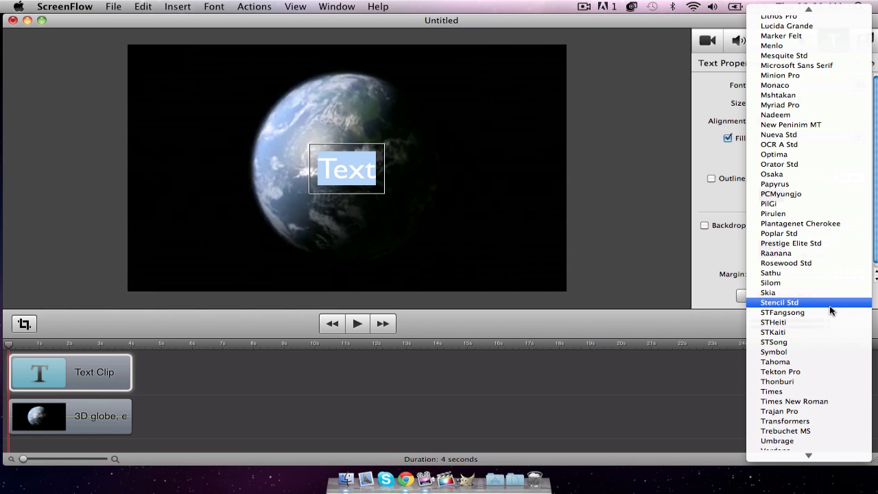
mouse_move(781, 213)
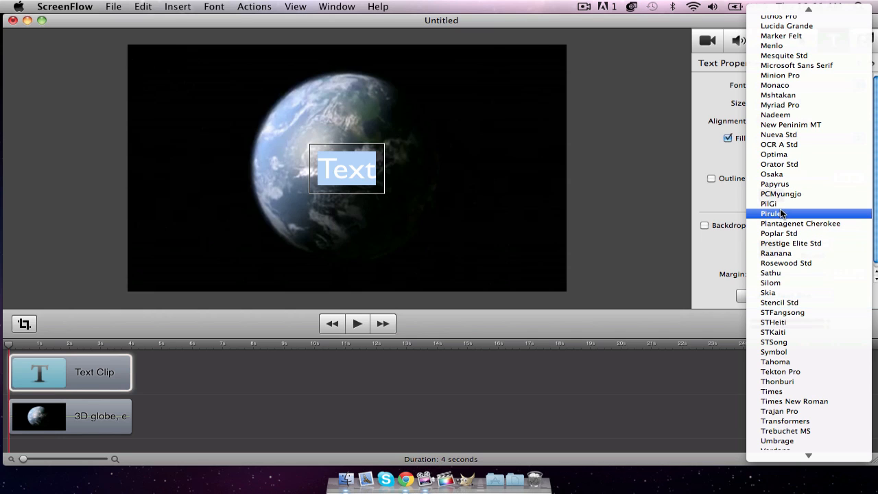
mouse_move(797, 215)
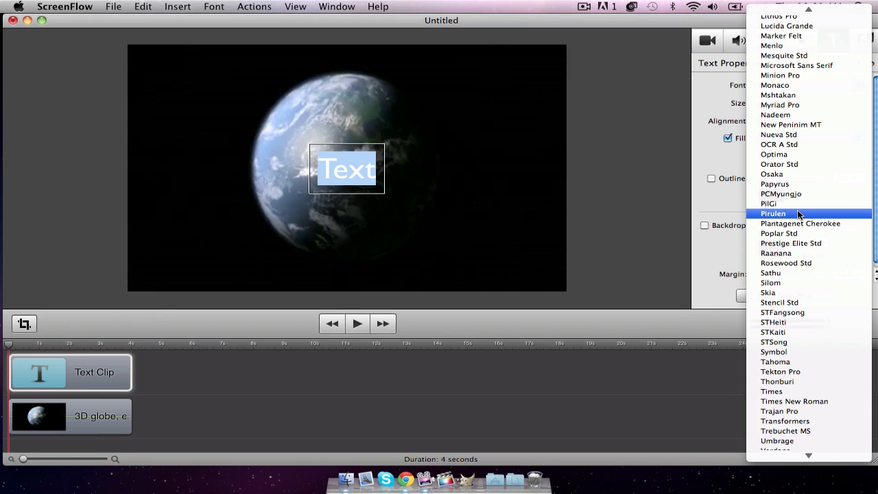
mouse_move(797, 215)
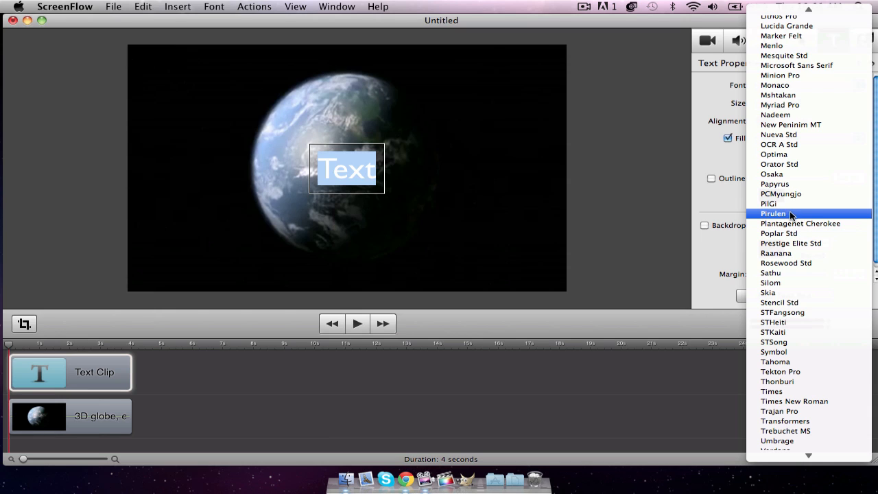
left_click(773, 214)
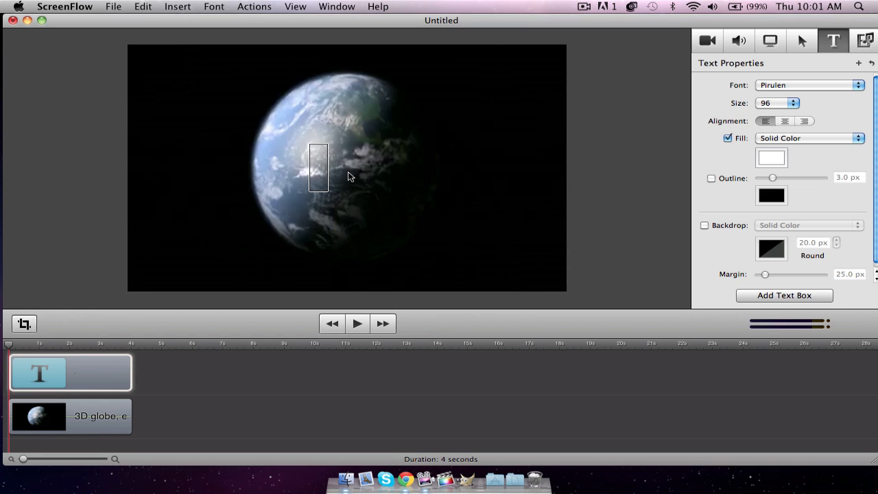
Type ITSCJVLOGS as the title and drag it to the centre of the globe.
type("ITSCJ")
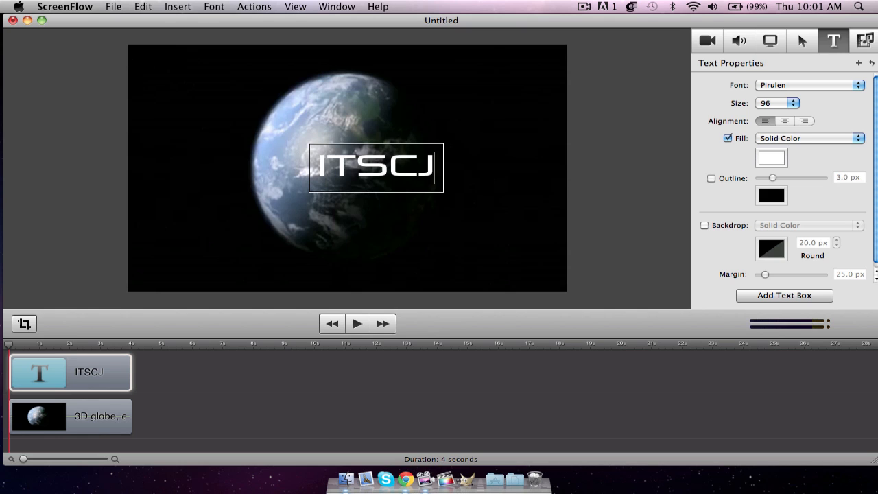
type("VLOGS")
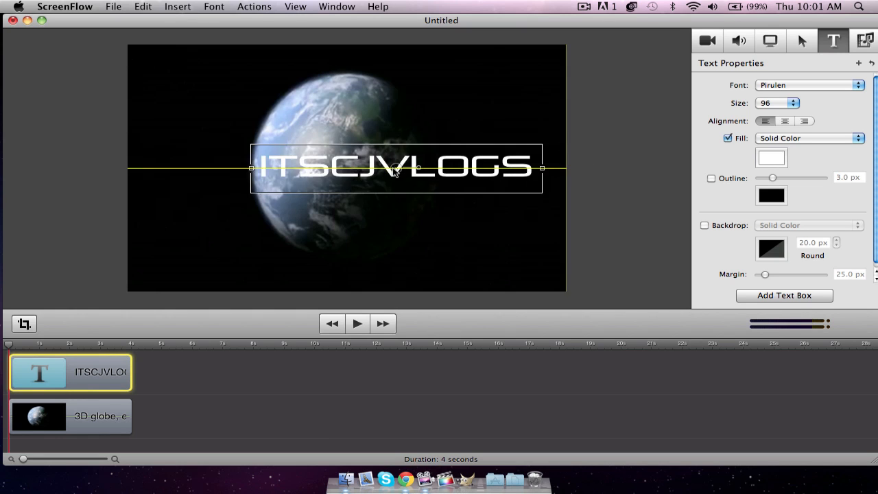
left_click_drag(394, 168, 346, 168)
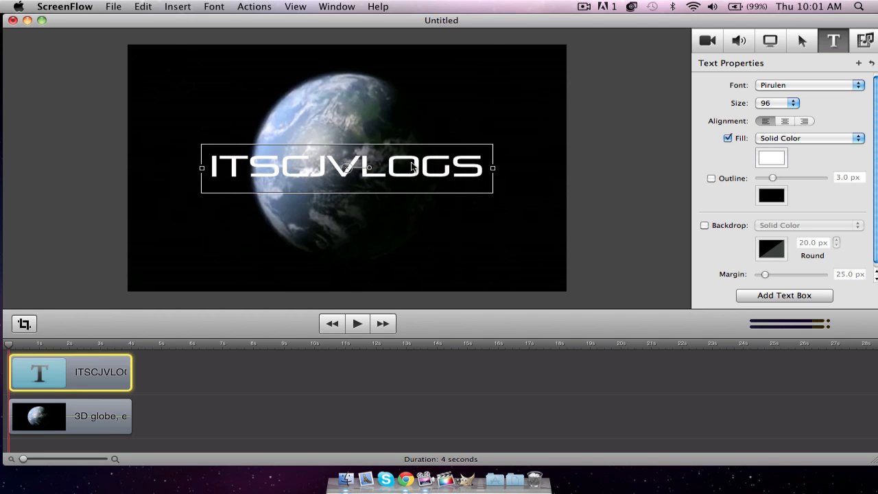
mouse_move(667, 202)
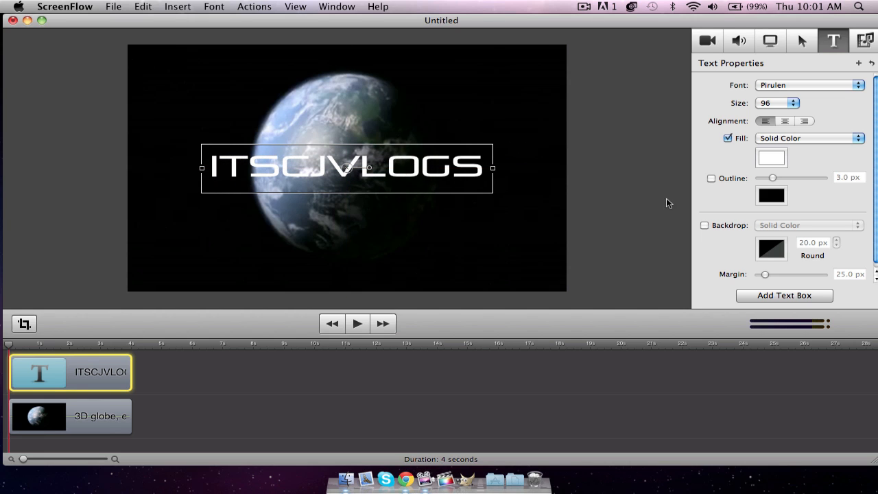
mouse_move(744, 143)
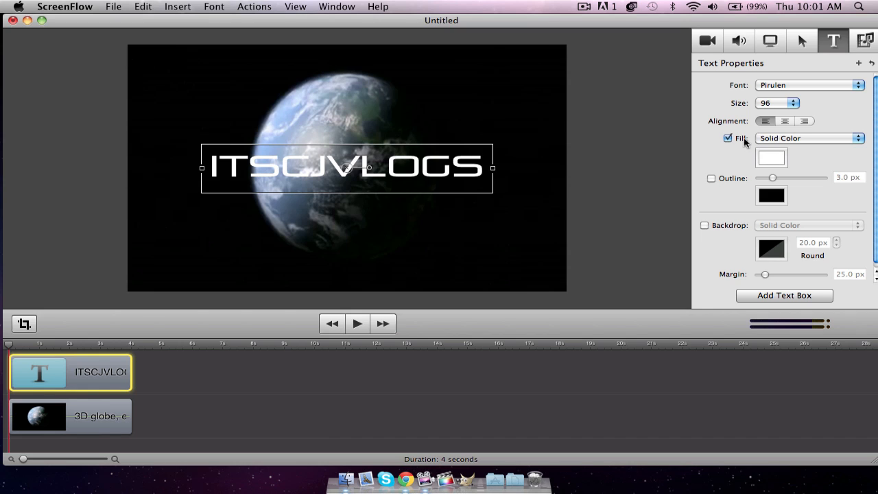
mouse_move(783, 140)
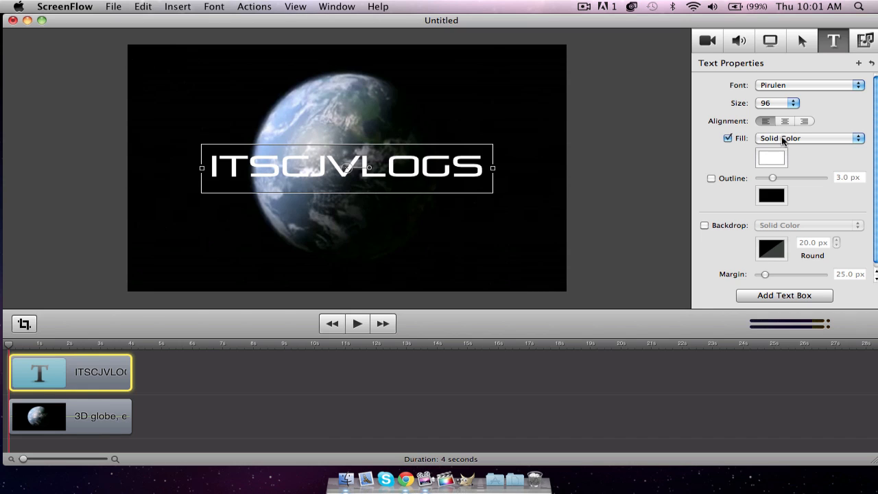
Set the title fill to a yellow-to-orange gradient and close the Colors window.
left_click(806, 138)
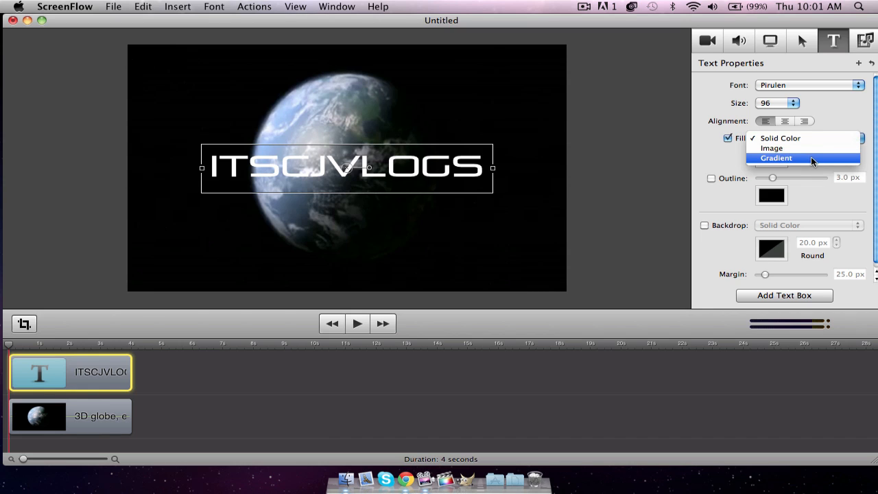
left_click(777, 158)
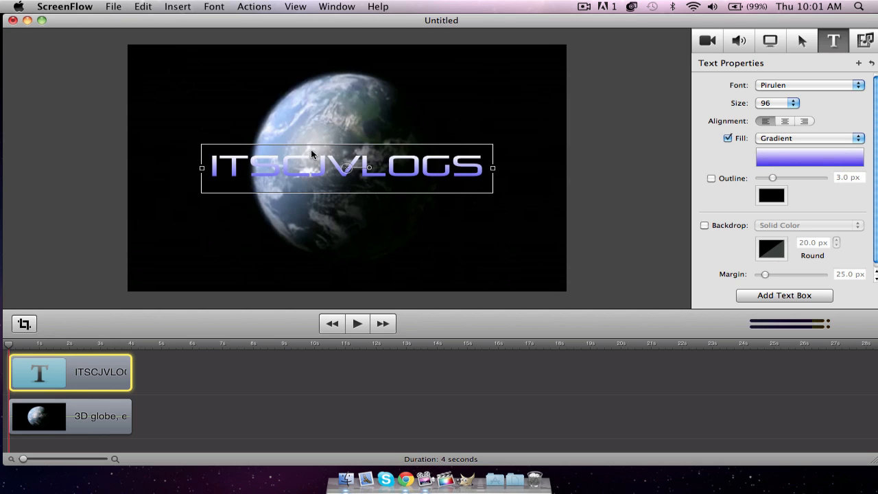
mouse_move(396, 196)
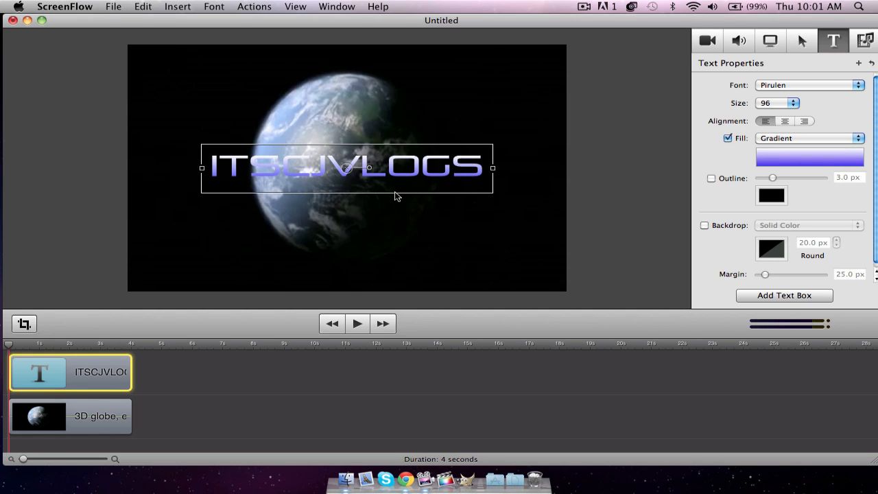
mouse_move(788, 155)
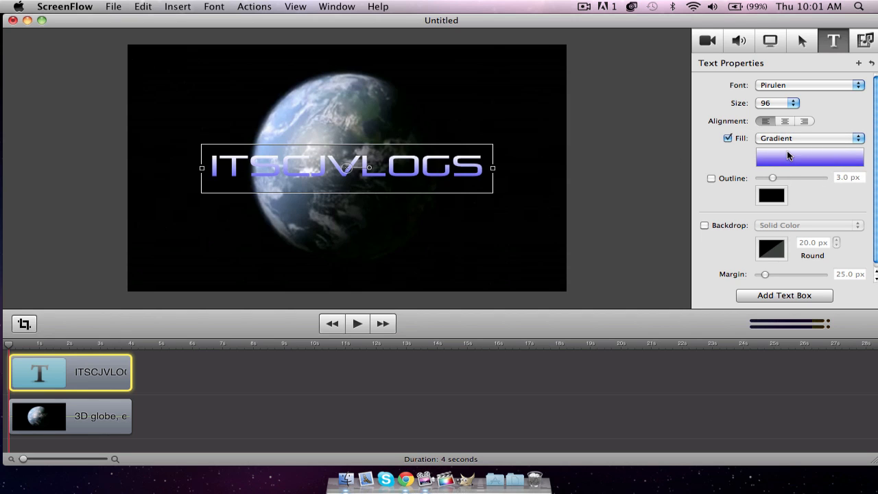
left_click(809, 157)
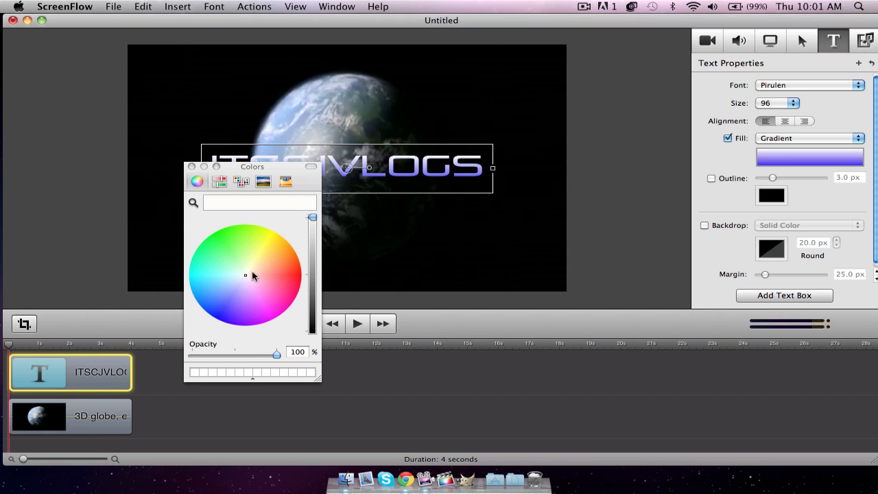
left_click(294, 251)
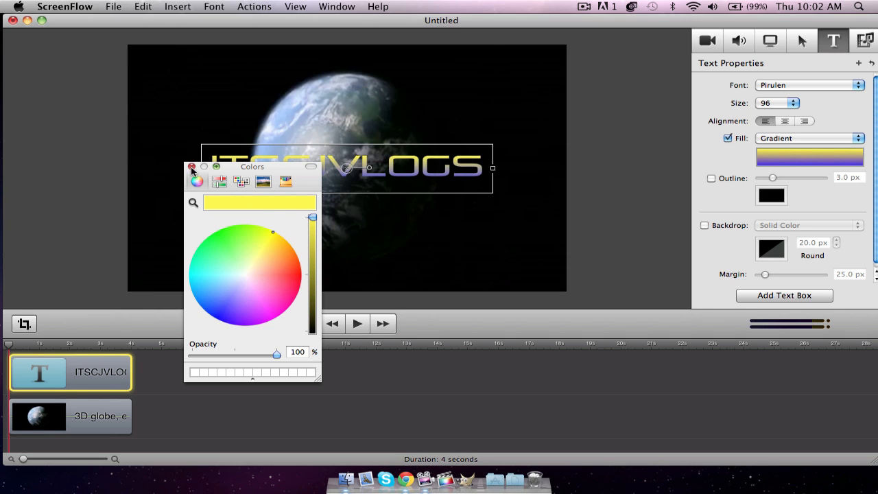
left_click(276, 264)
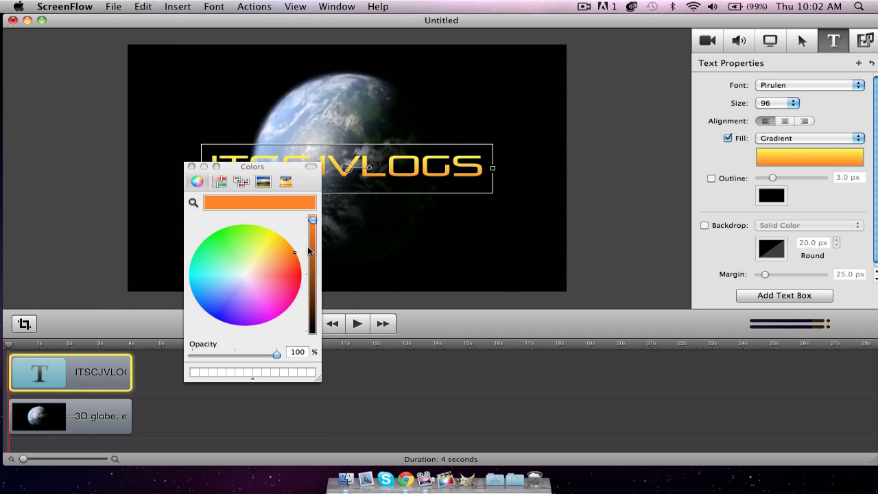
mouse_move(308, 254)
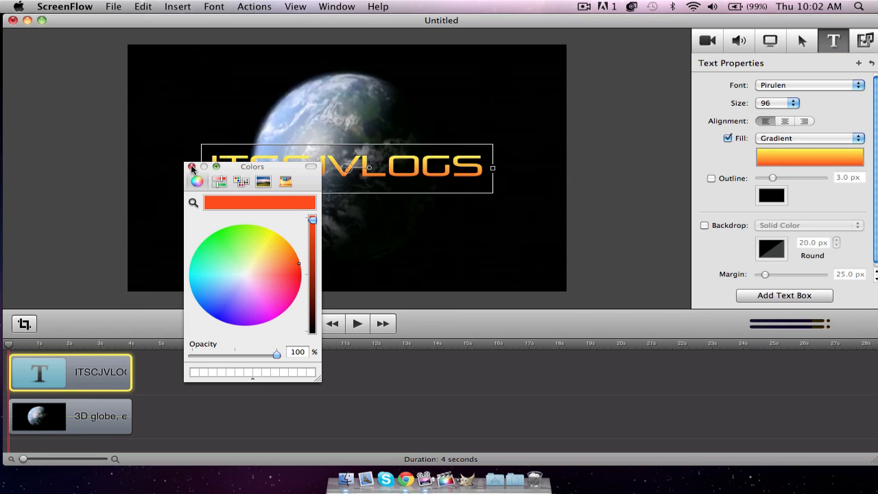
left_click(193, 167)
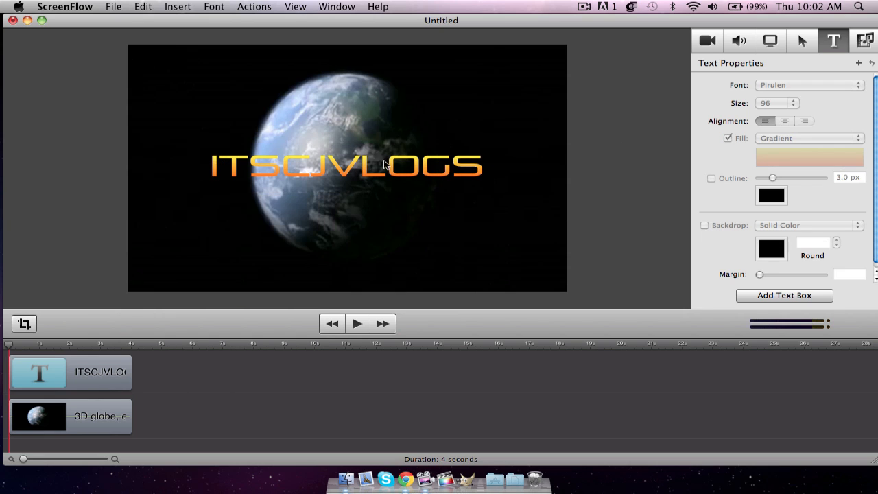
mouse_move(413, 181)
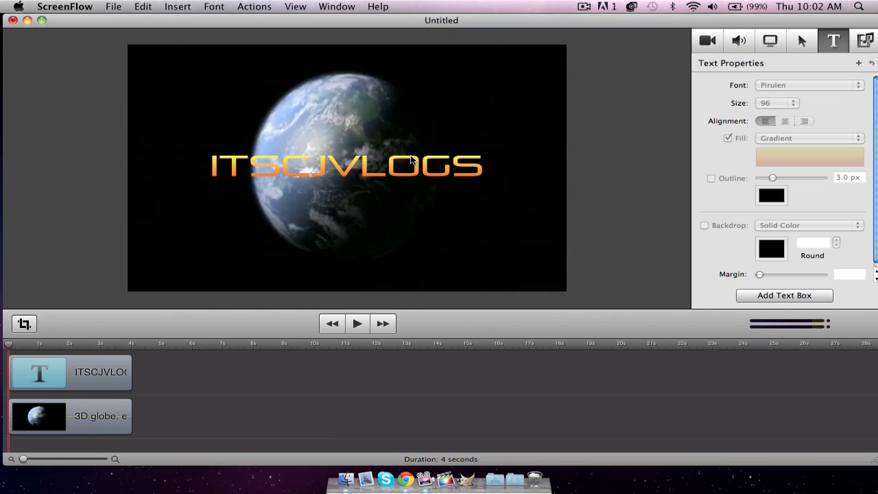
mouse_move(548, 250)
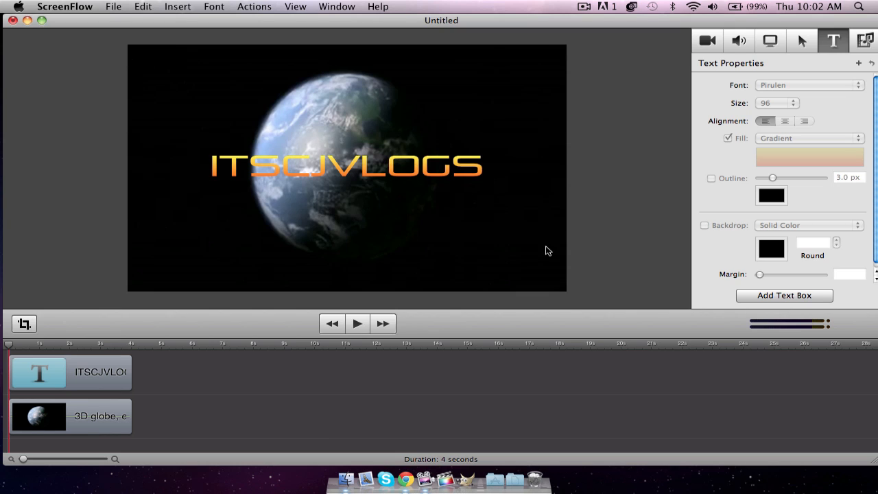
mouse_move(362, 183)
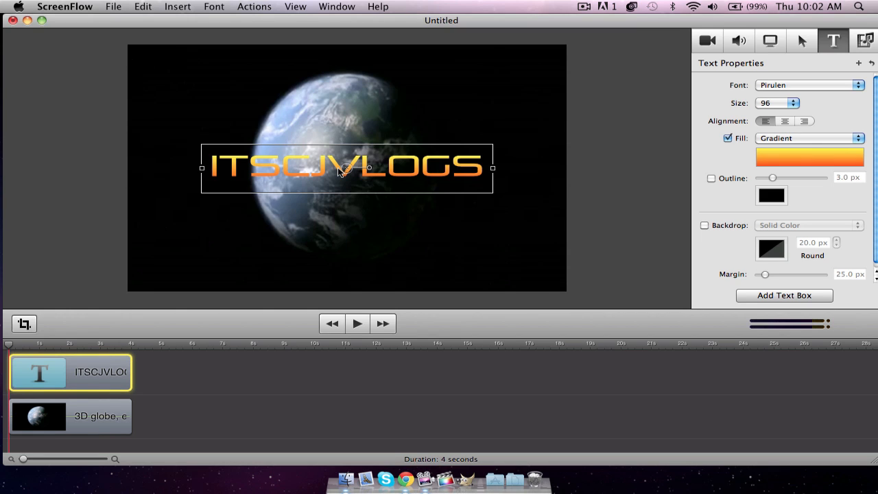
mouse_move(346, 180)
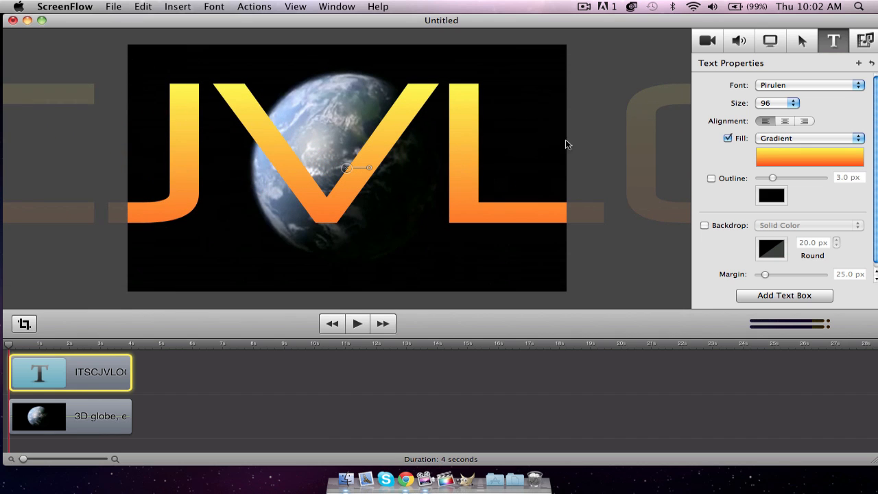
mouse_move(406, 157)
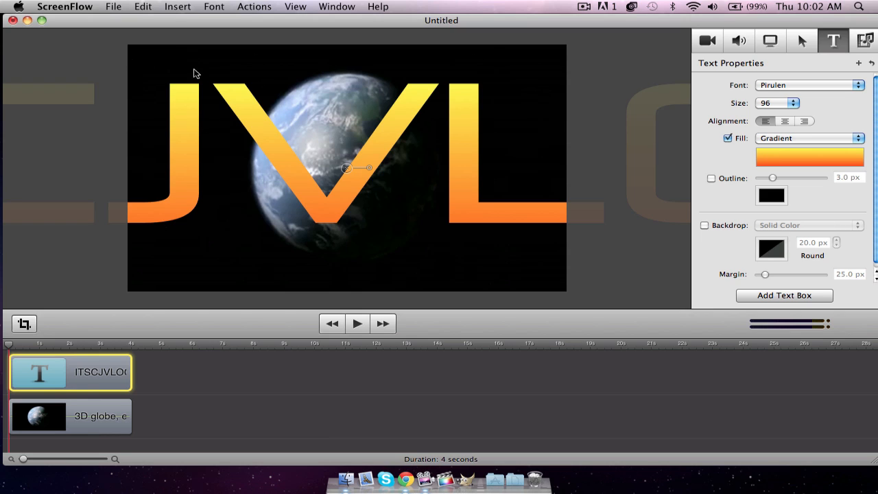
mouse_move(351, 174)
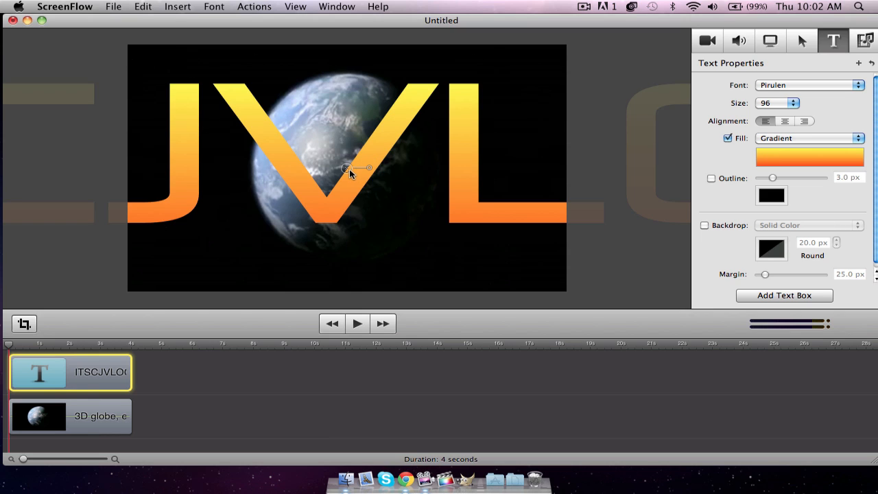
mouse_move(271, 118)
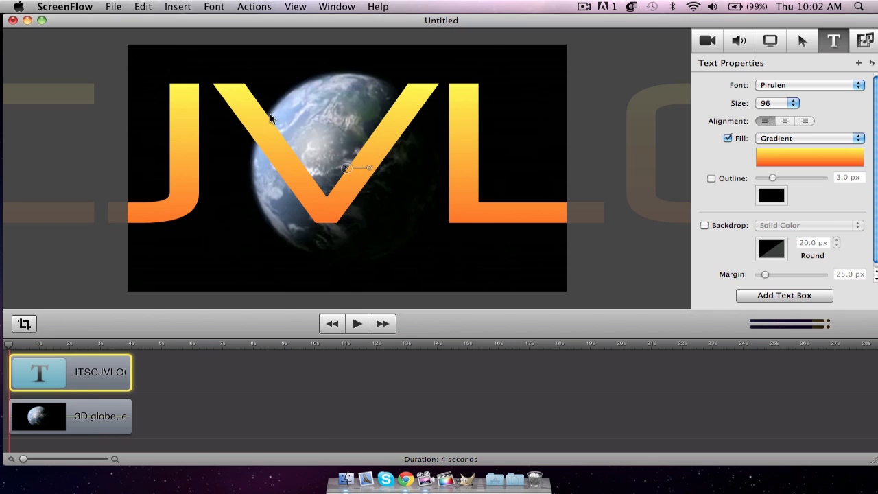
mouse_move(215, 391)
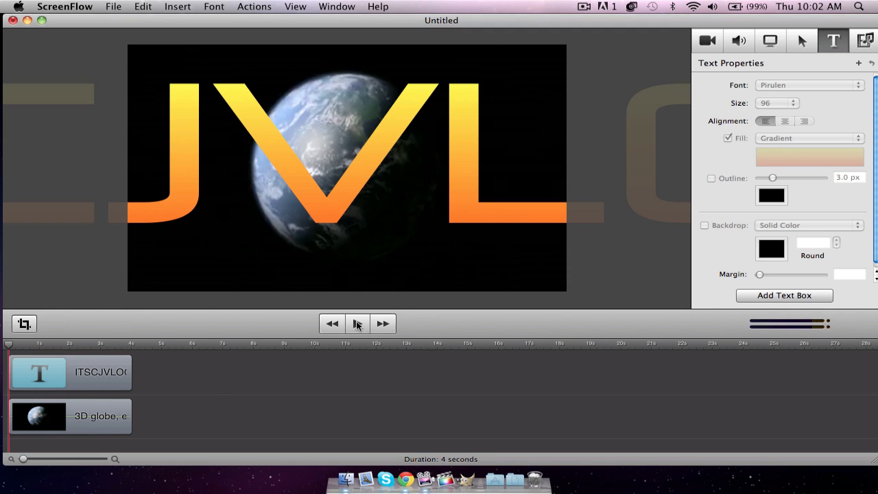
Reselect the enlarged title clip and show its Video Properties settings.
left_click(52, 371)
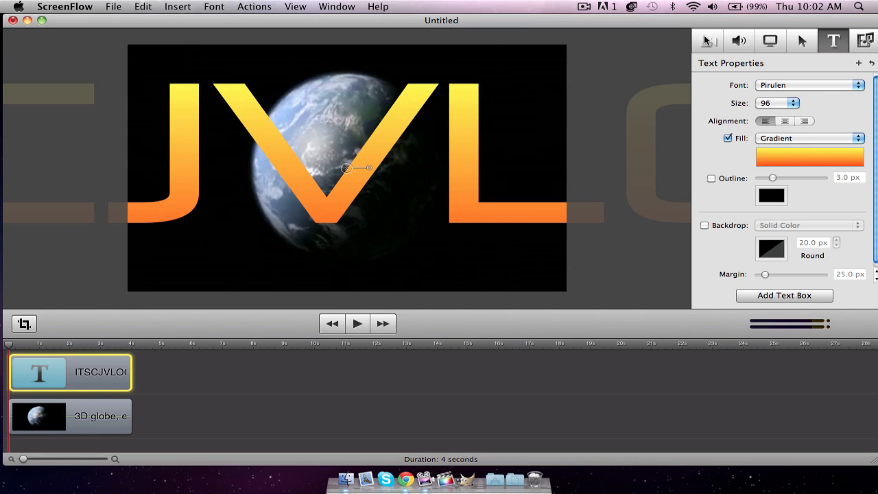
left_click(706, 41)
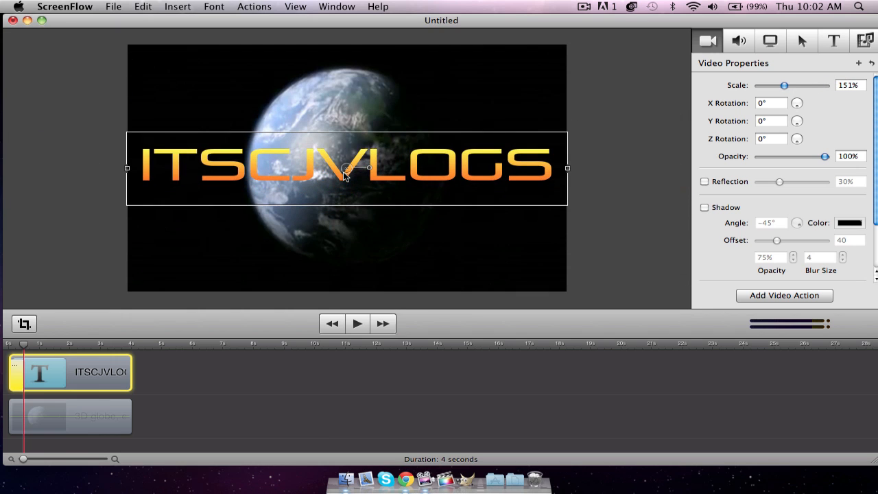
Shrink the oversized JVL title box to fit the frame, then reselect the clip.
left_click_drag(784, 85, 776, 85)
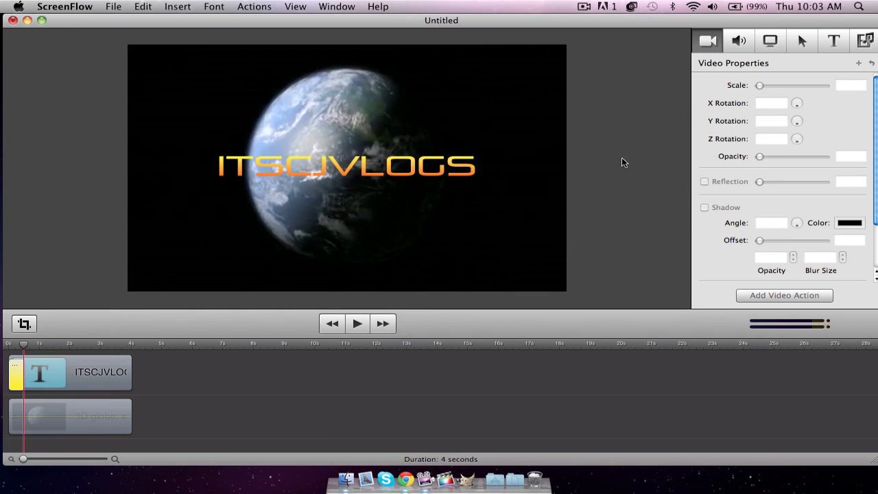
left_click(69, 372)
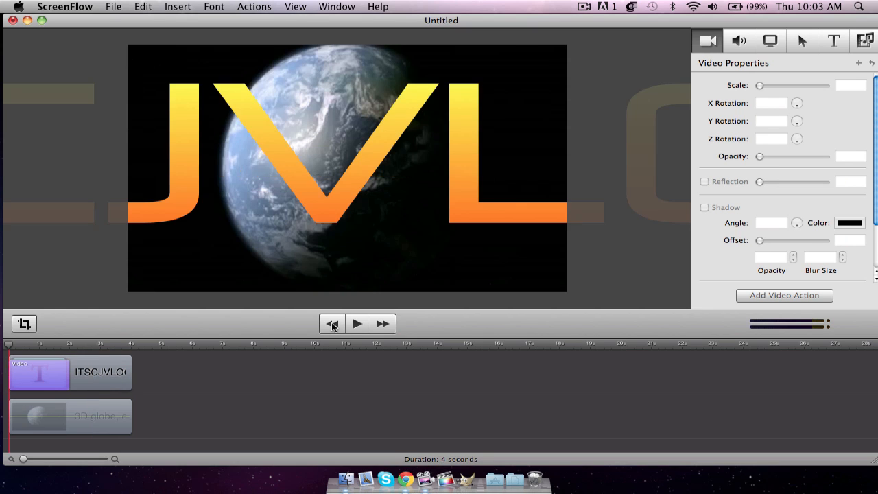
Preview the intro from the start, stop playback, and select the title clip.
left_click(357, 323)
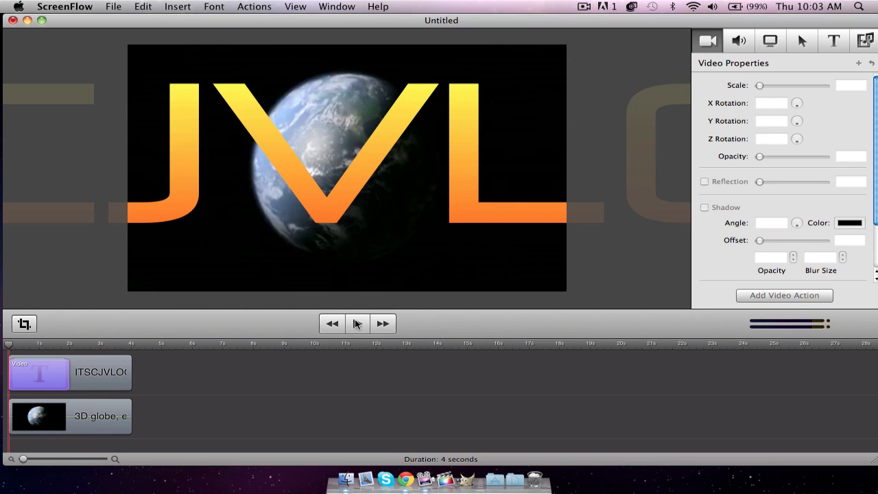
left_click(358, 324)
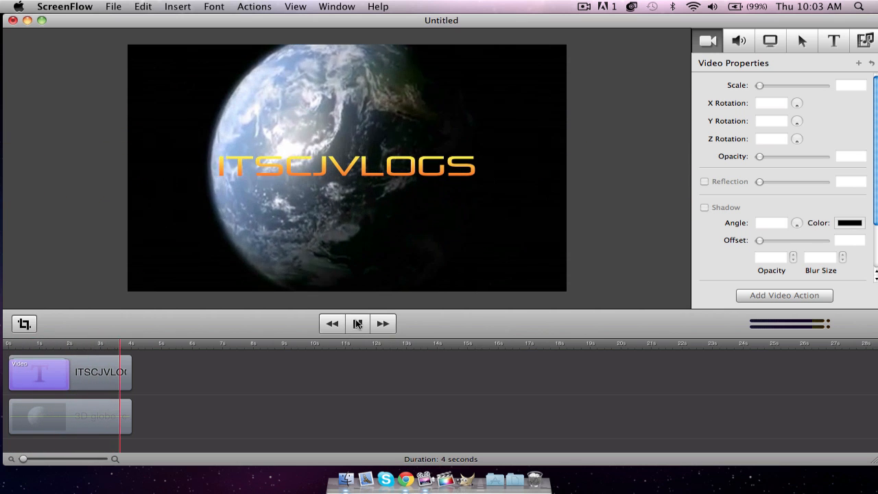
left_click(358, 323)
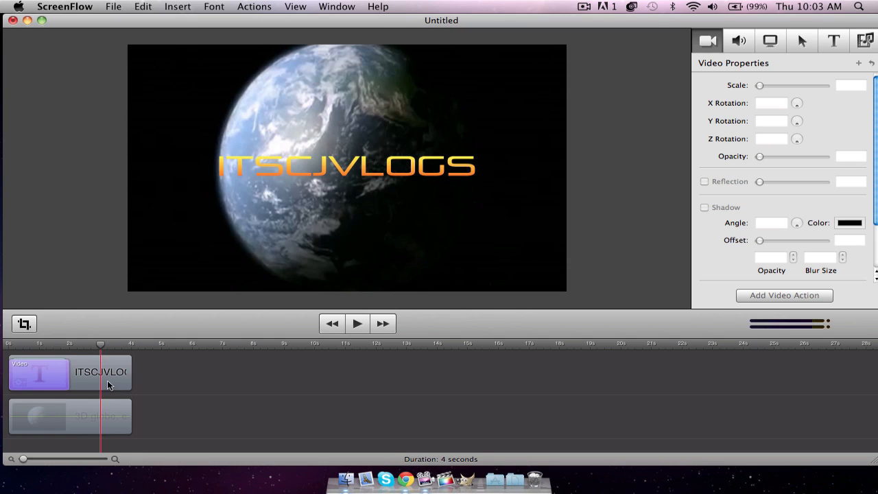
left_click(106, 372)
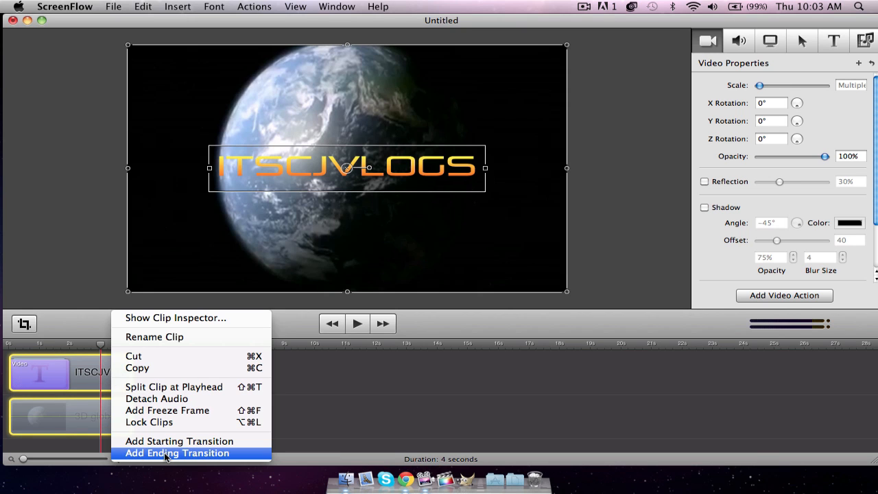
Give both clips a Dip to Black ending transition and rewind to the beginning.
left_click(176, 453)
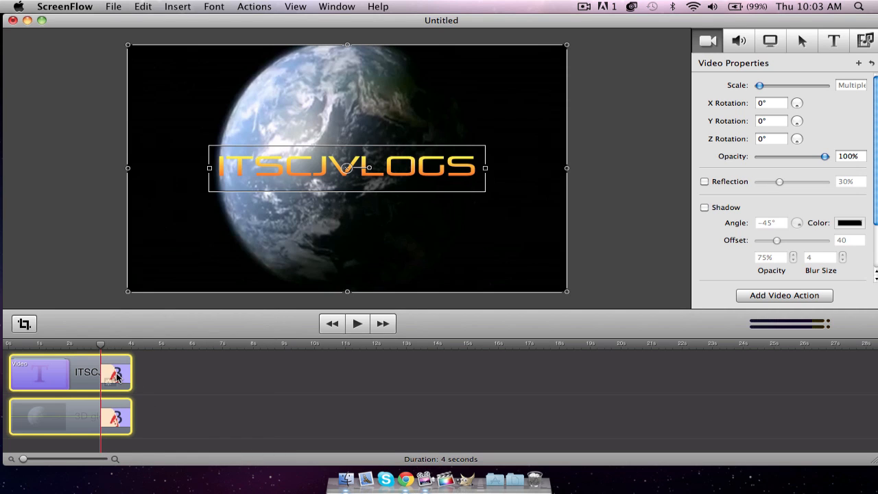
mouse_move(116, 374)
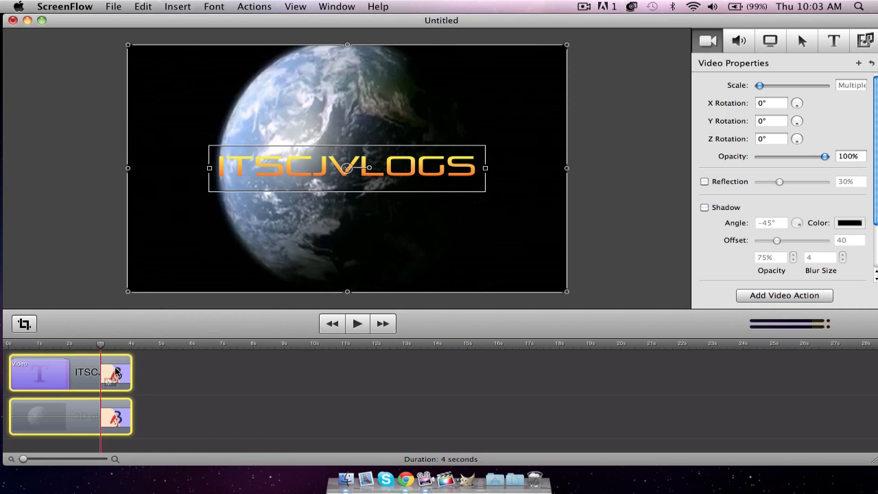
left_click(116, 373)
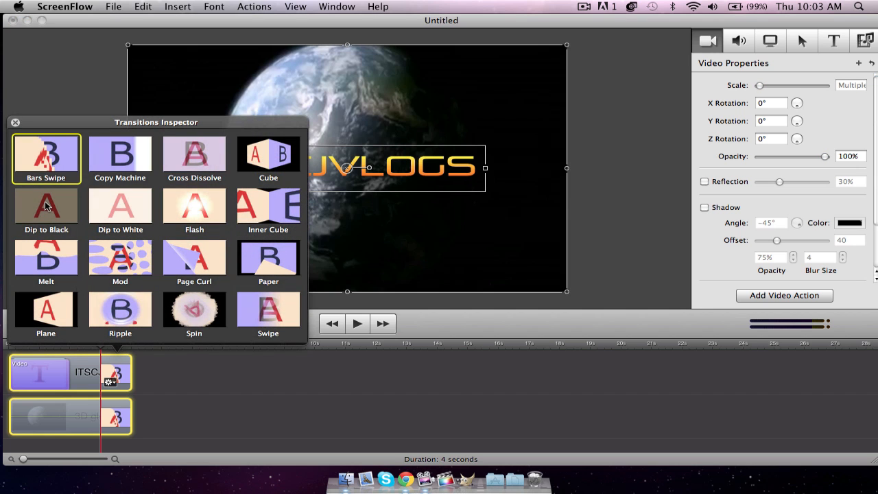
left_click(46, 206)
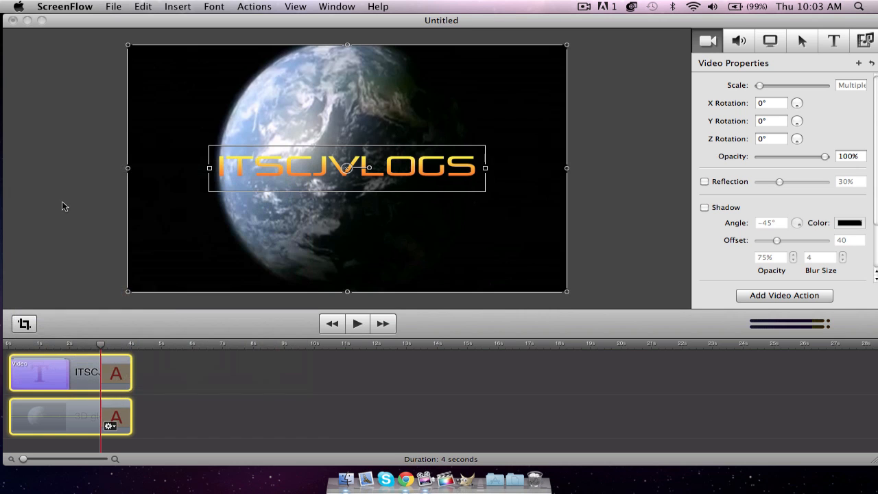
left_click(356, 323)
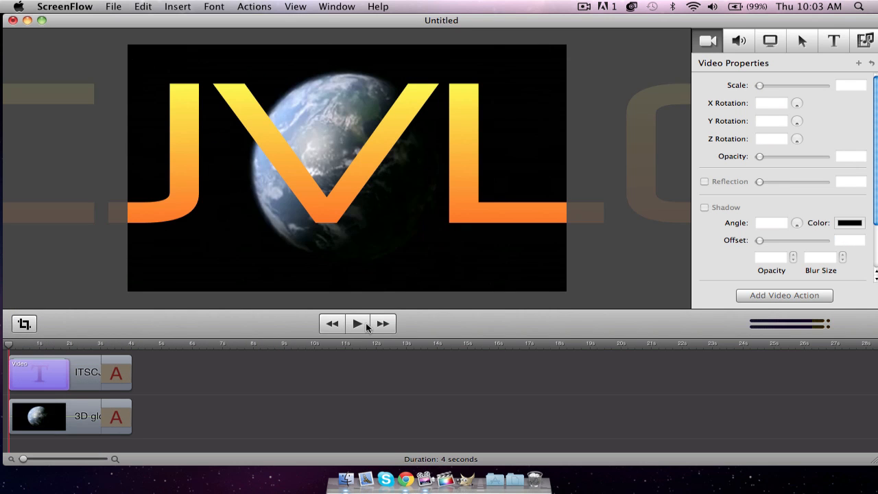
left_click(358, 323)
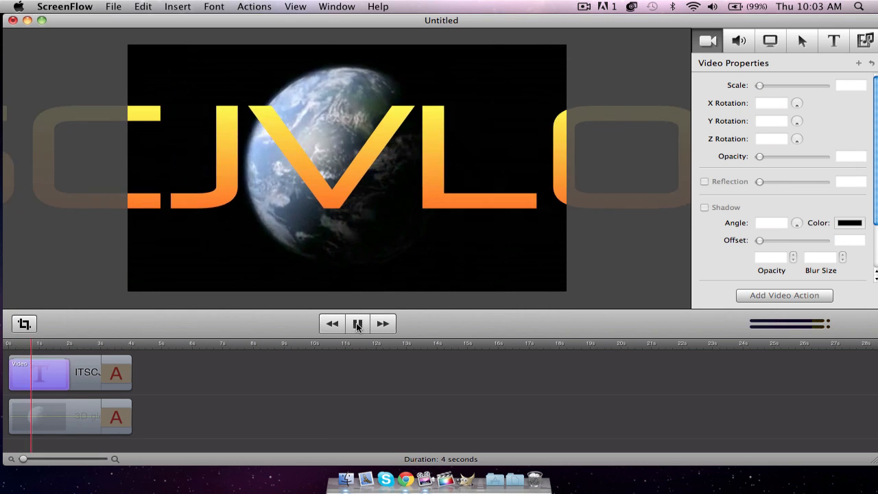
left_click(357, 323)
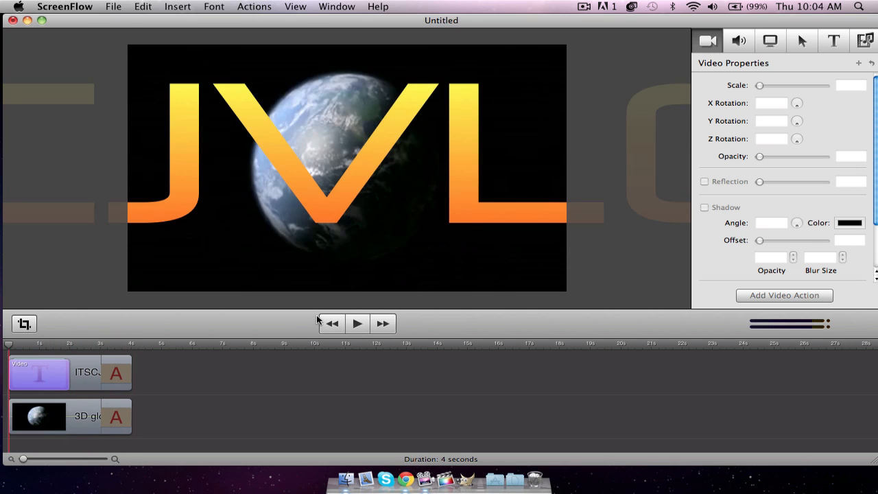
left_click(357, 323)
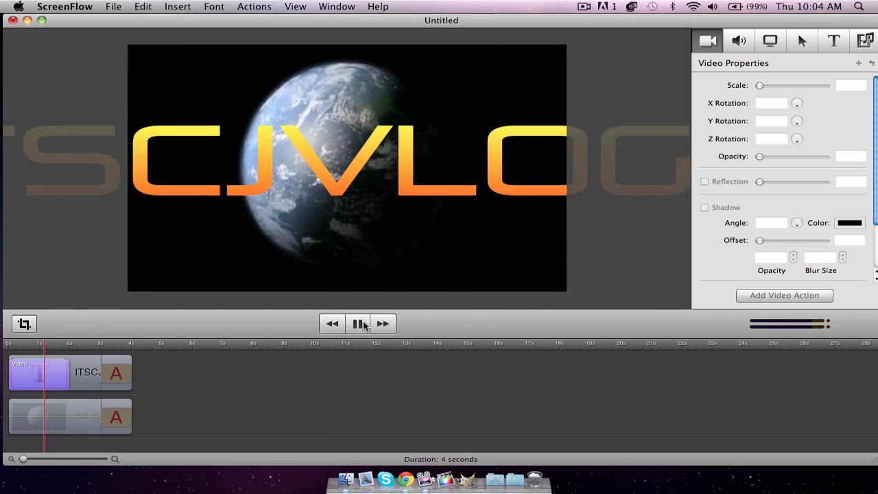
left_click(356, 323)
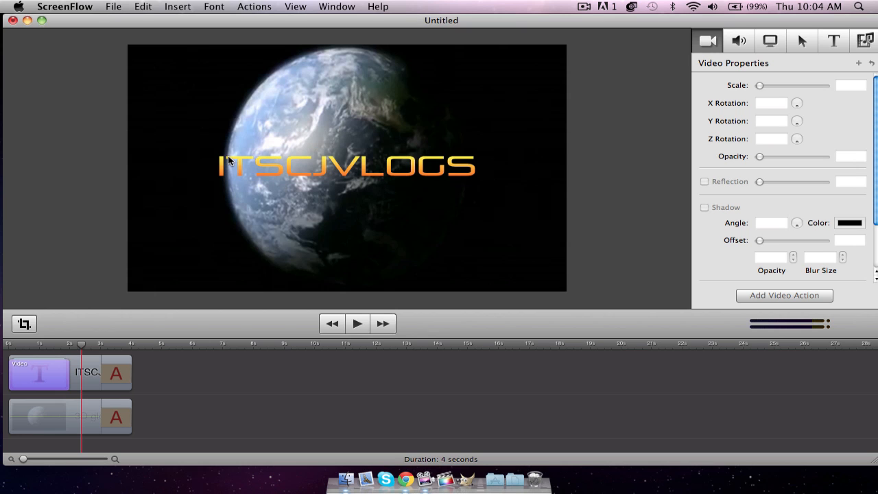
left_click(357, 323)
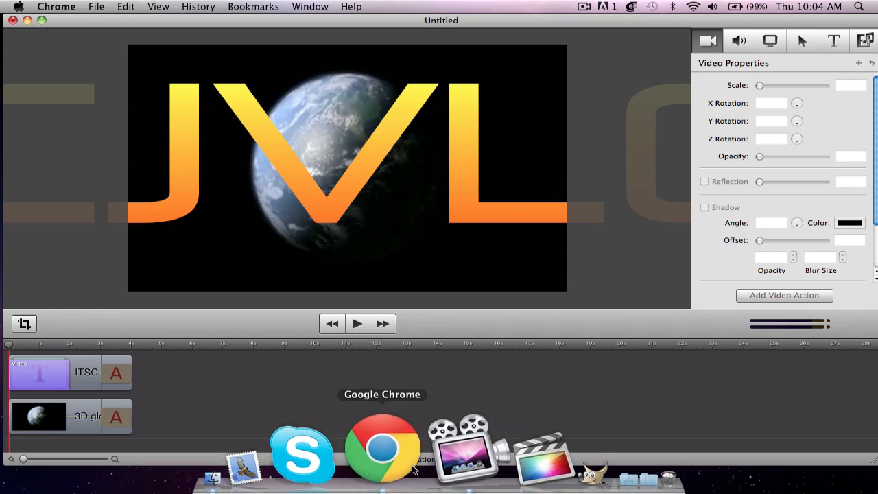
Switch to Chrome and scroll through the Freeplay Music home page.
left_click(380, 447)
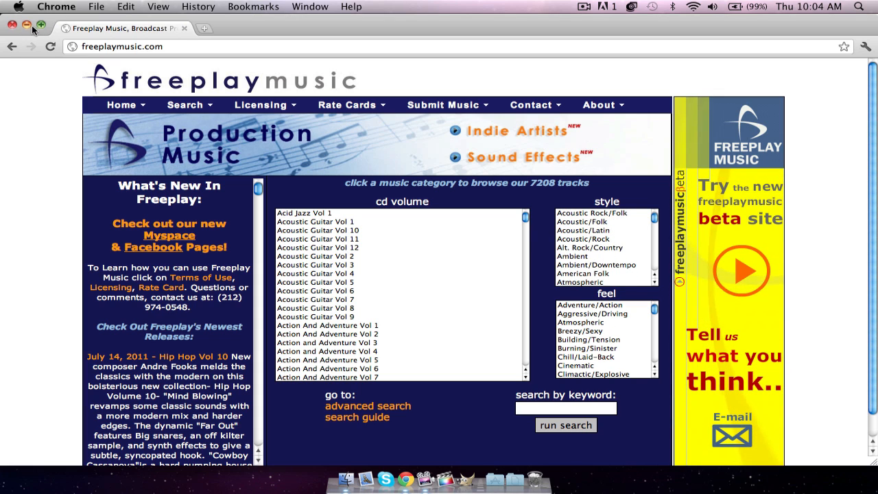
mouse_move(415, 151)
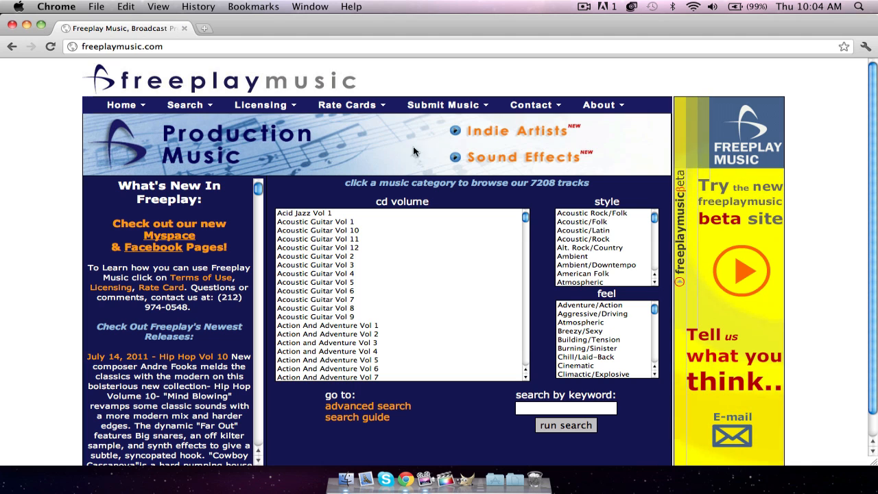
mouse_move(120, 307)
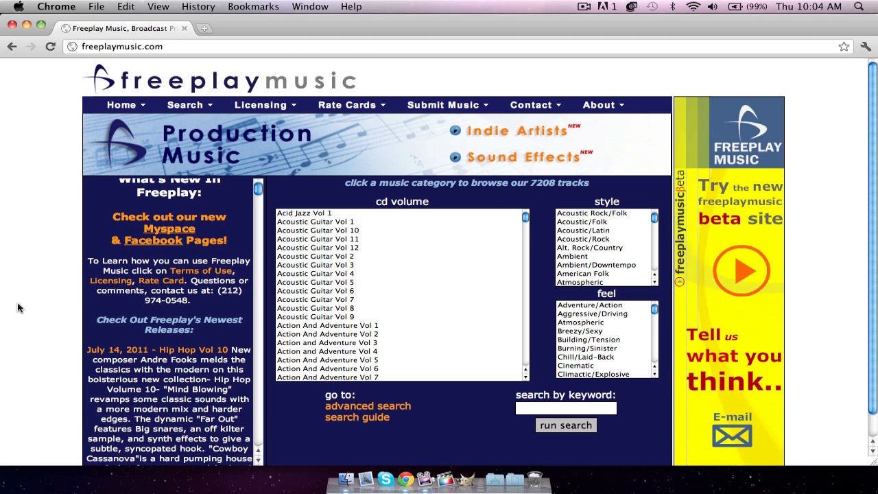
scroll("down", 3)
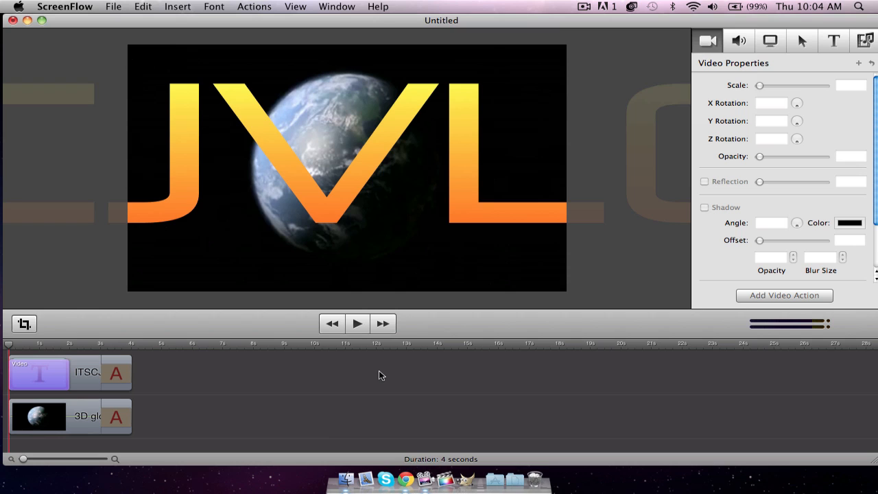
Bring the ScreenFlow intro project back into focus.
left_click(114, 6)
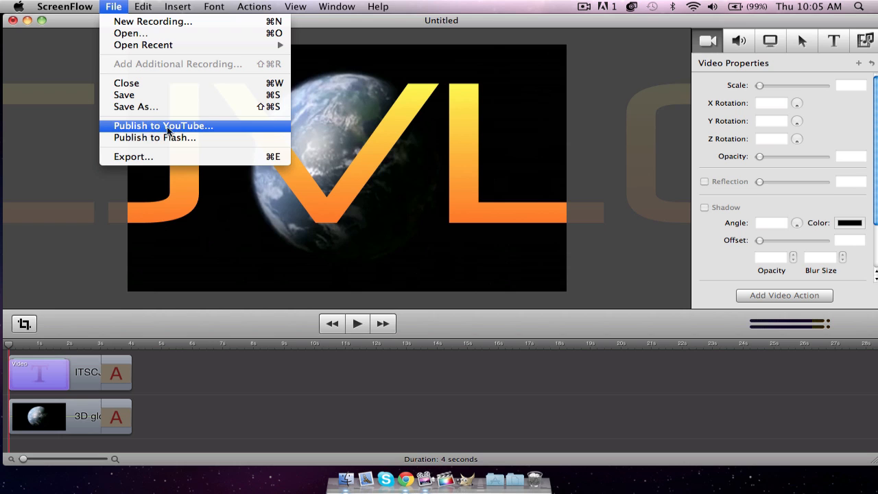
mouse_move(142, 156)
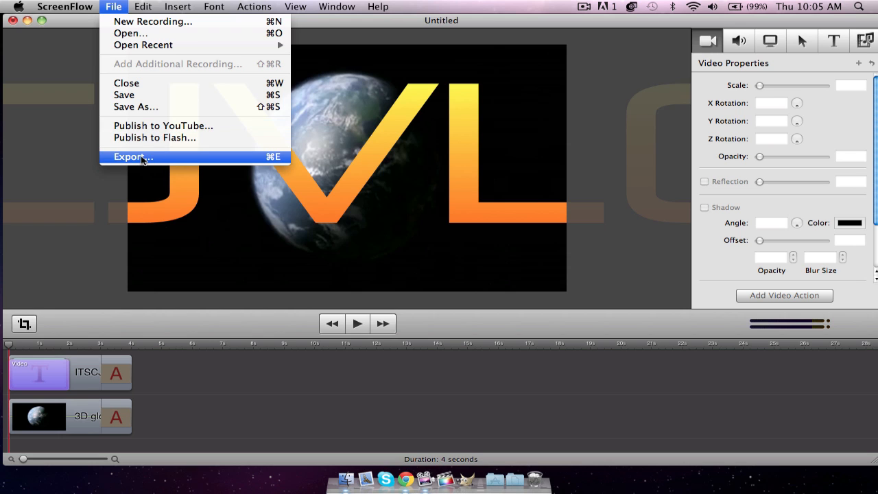
Export the intro as ITSCJVLOGSintro to the Desktop using Web – High.
left_click(133, 156)
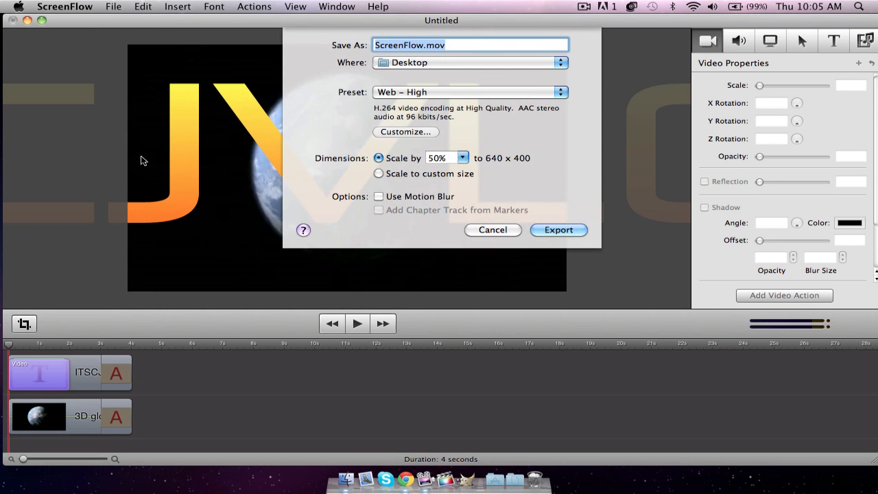
type("ITS")
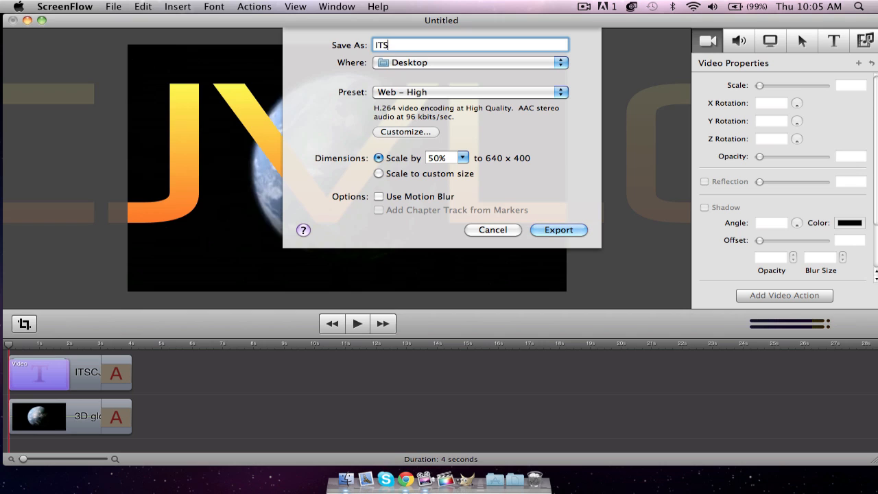
type("CJVLOGS")
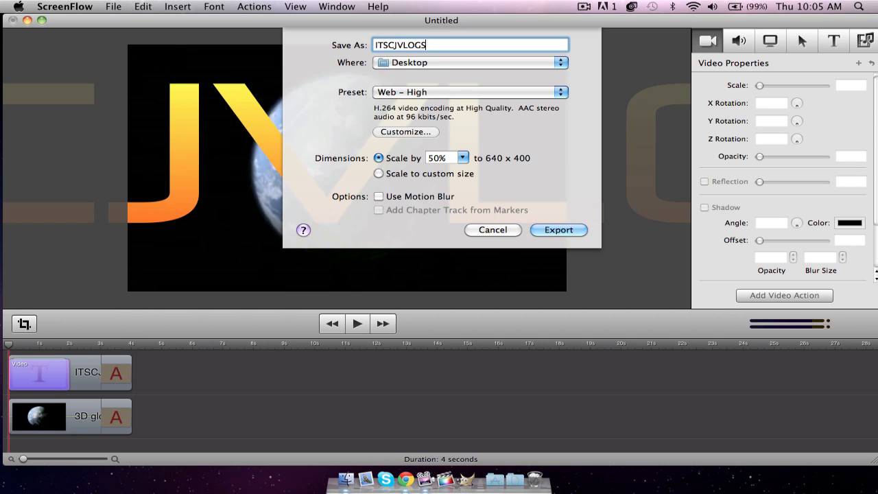
type("intro")
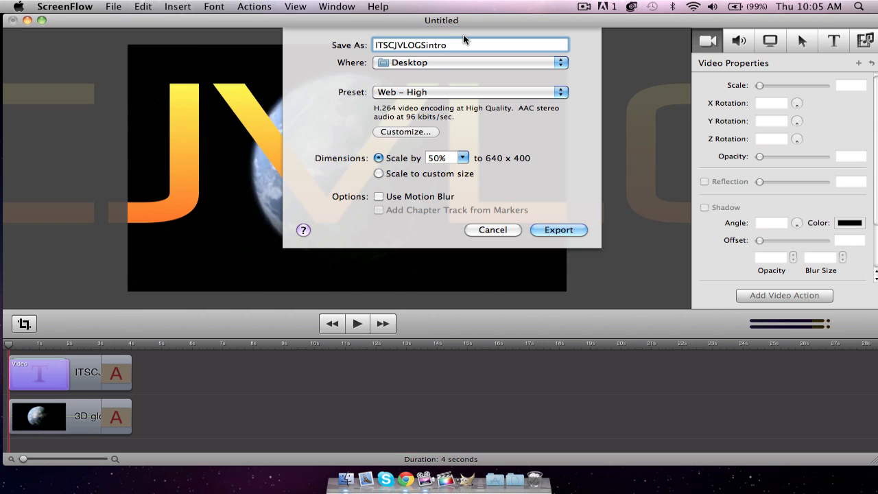
mouse_move(454, 80)
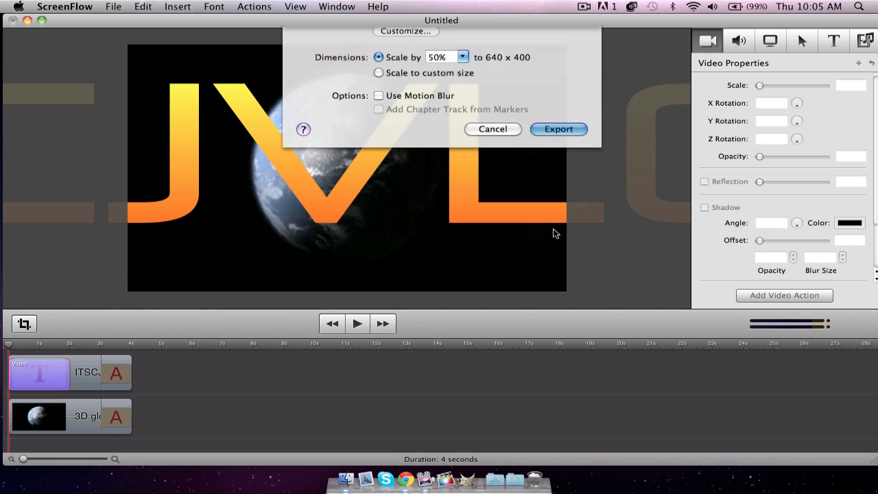
left_click(558, 129)
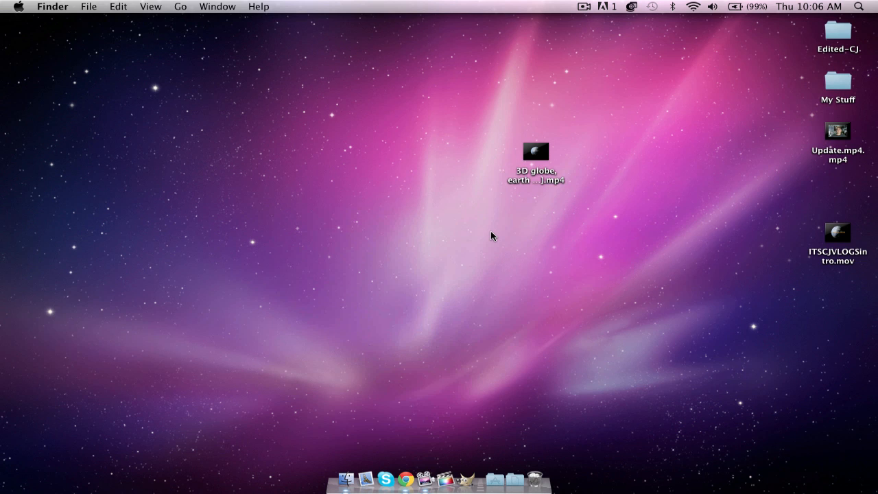
mouse_move(837, 236)
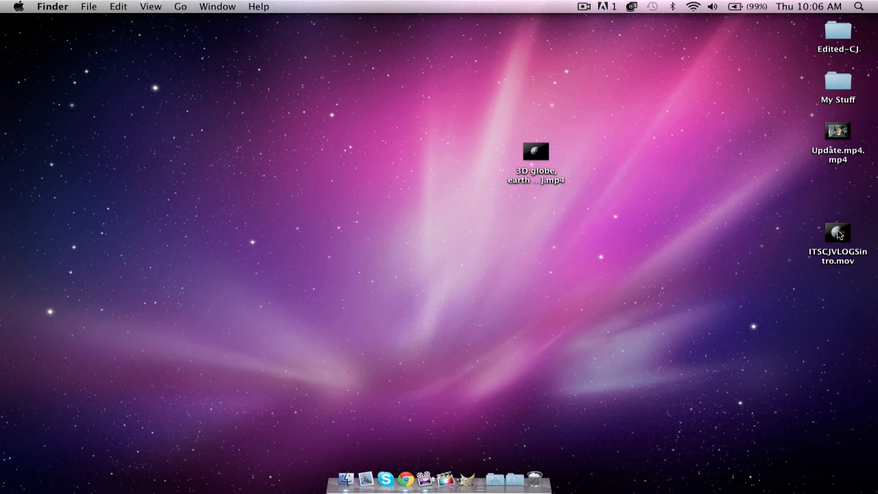
Open ITSCJVLOGSintro.mov from the Desktop in QuickTime Player and play it through.
double_click(837, 232)
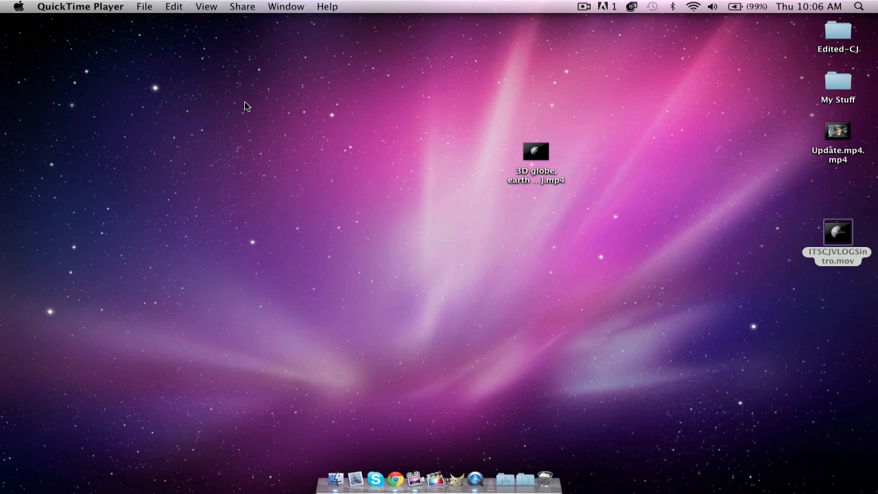
double_click(836, 235)
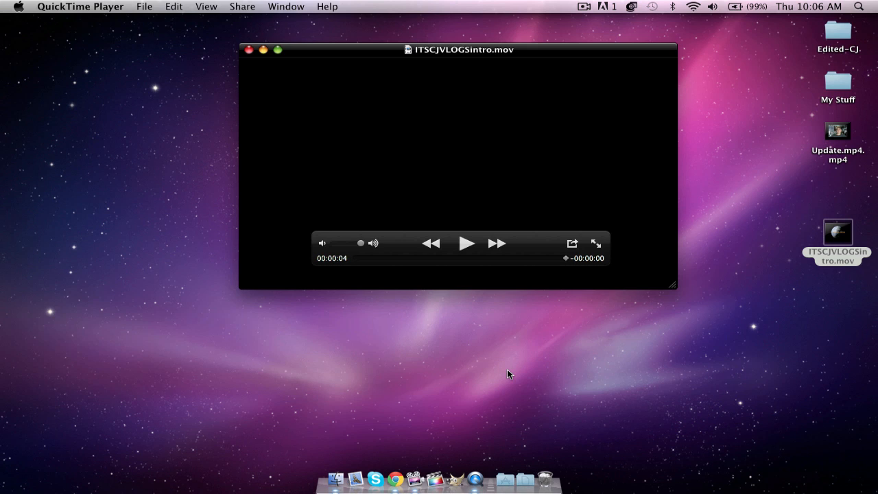
mouse_move(426, 137)
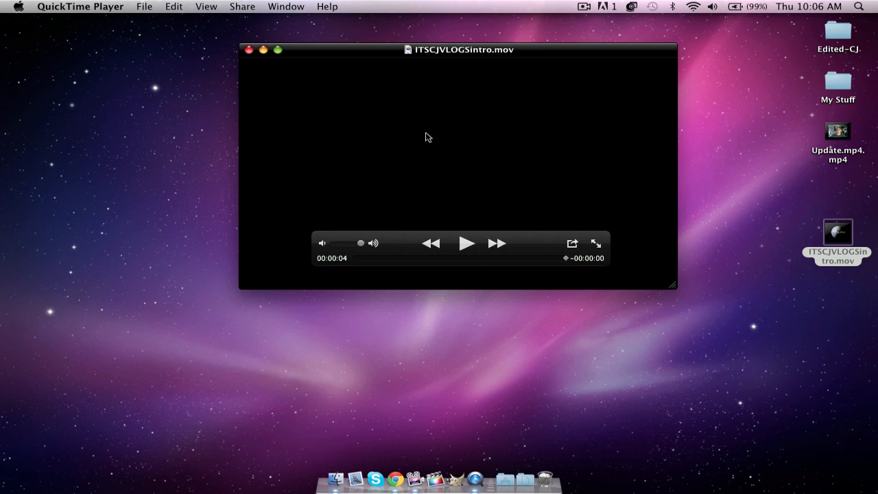
mouse_move(484, 147)
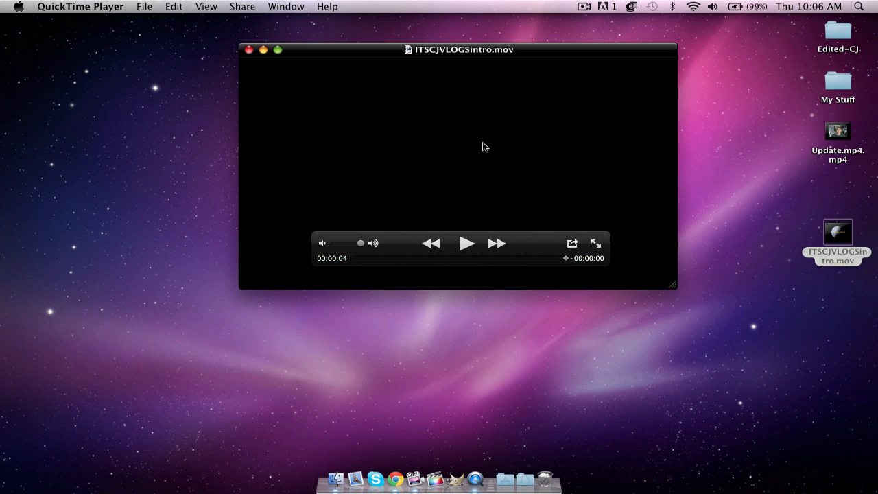
mouse_move(424, 456)
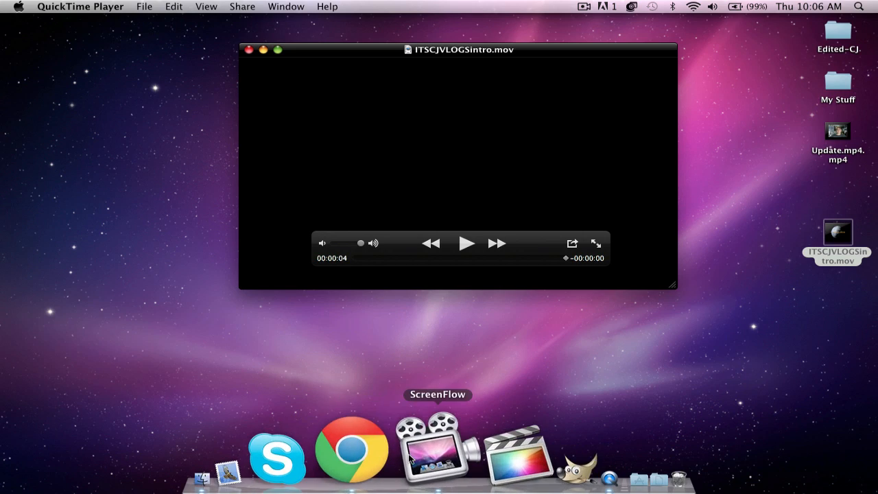
left_click(347, 452)
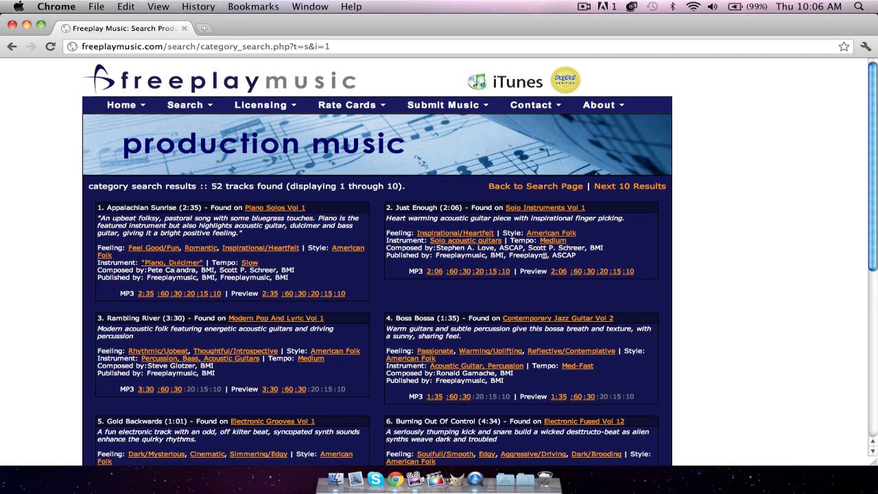
mouse_move(206, 297)
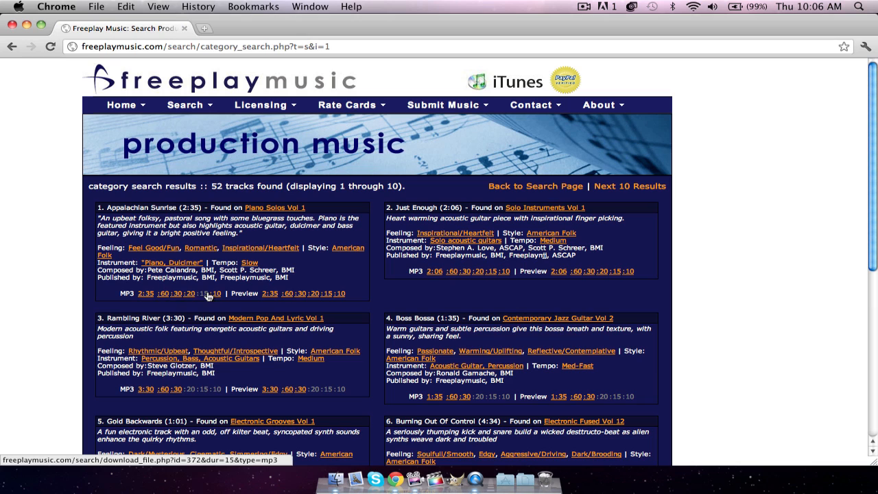
mouse_move(334, 295)
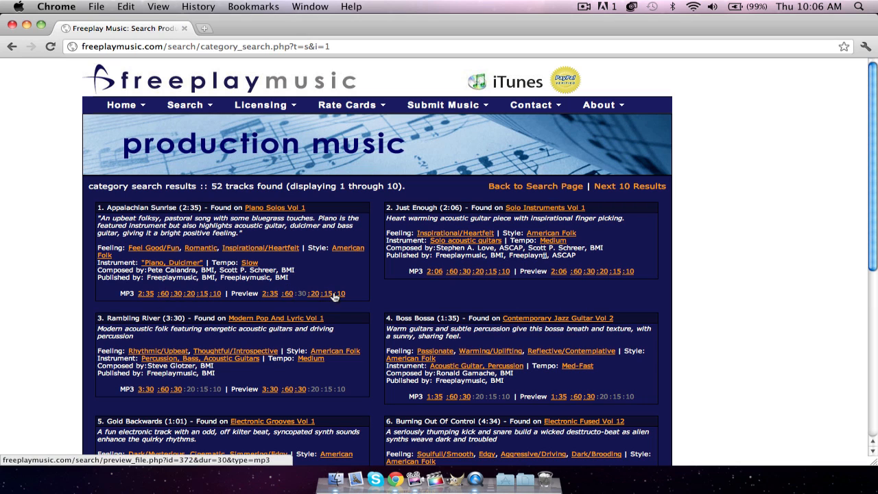
mouse_move(511, 266)
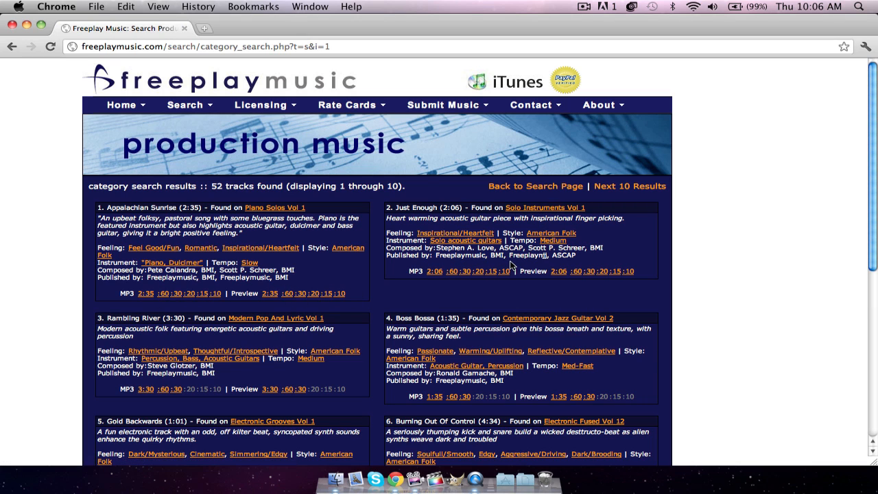
mouse_move(363, 305)
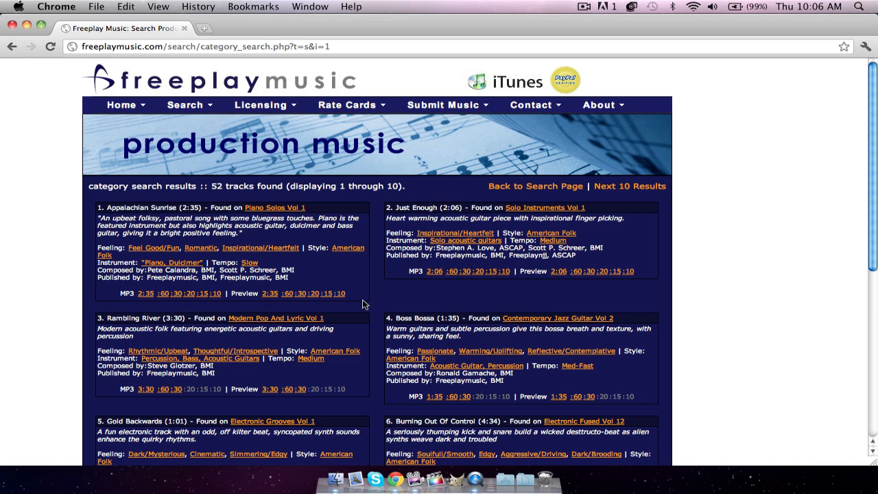
mouse_move(341, 293)
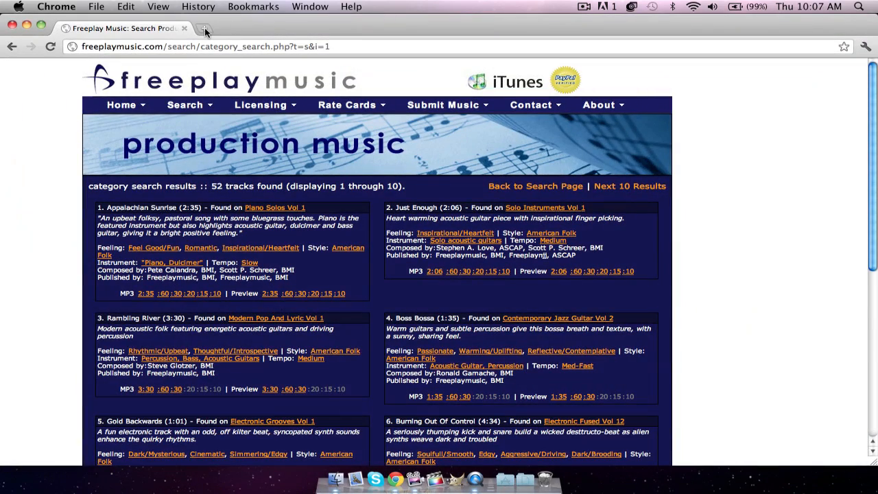
Reopen the recently closed ITSCJVlogs YouTube channel page in a new Chrome tab.
left_click(204, 29)
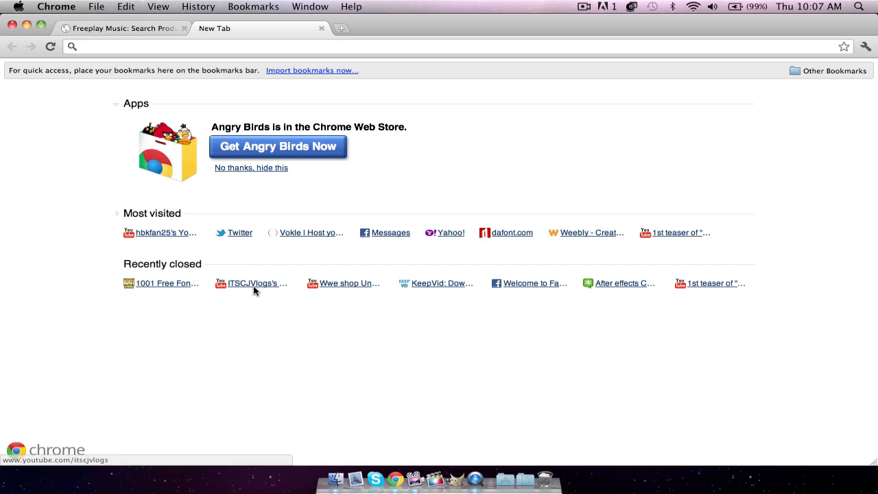
left_click(257, 283)
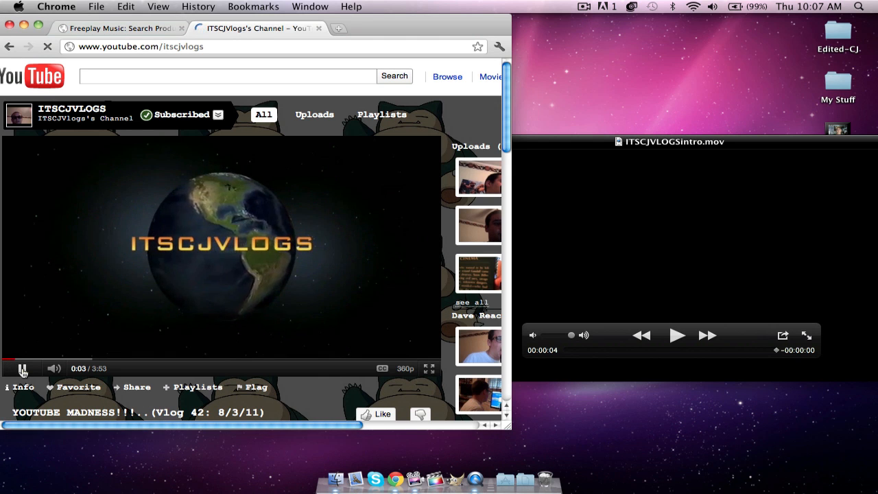
Play ITSCJVLOGSintro.mov in QuickTime and pause it about two seconds in.
left_click(668, 142)
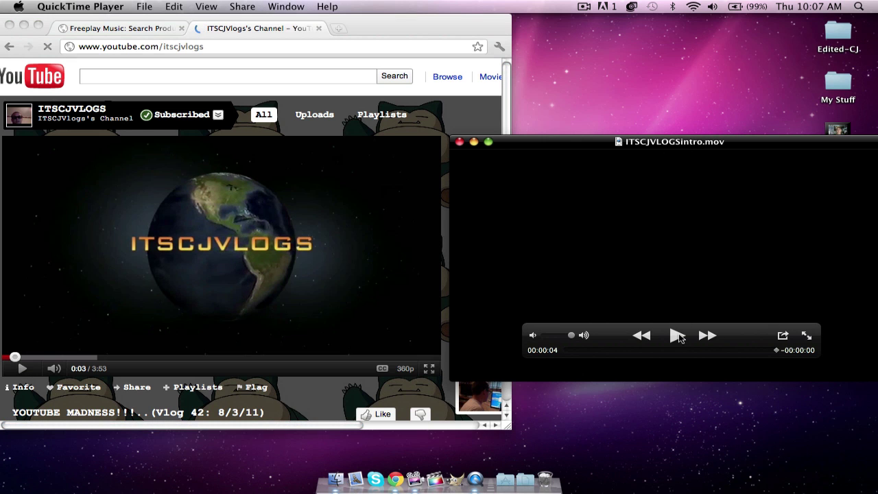
left_click(676, 336)
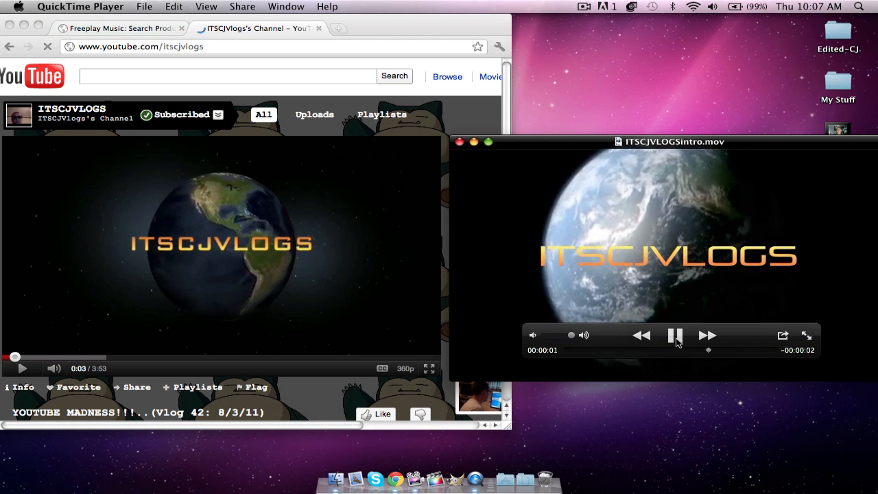
left_click(675, 335)
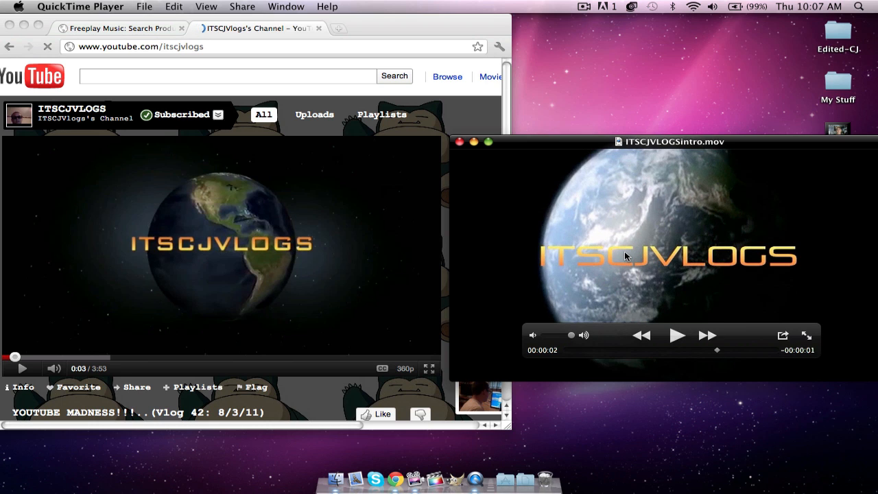
mouse_move(583, 250)
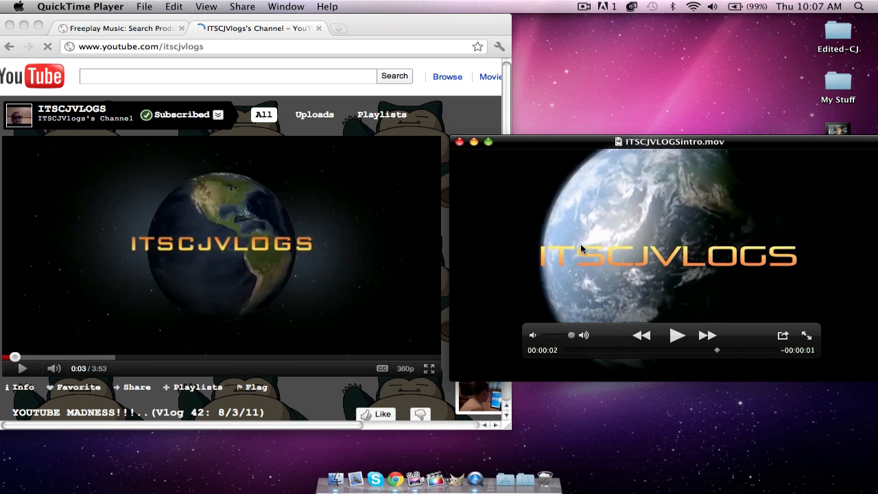
mouse_move(537, 255)
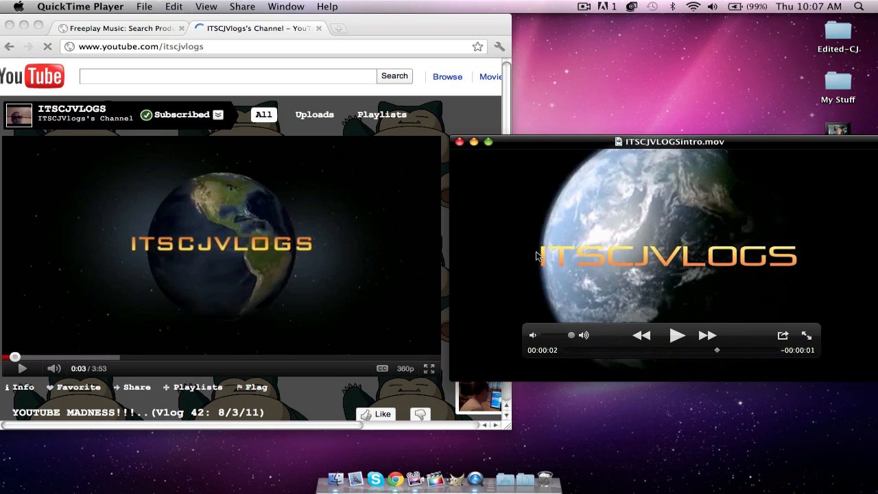
mouse_move(635, 271)
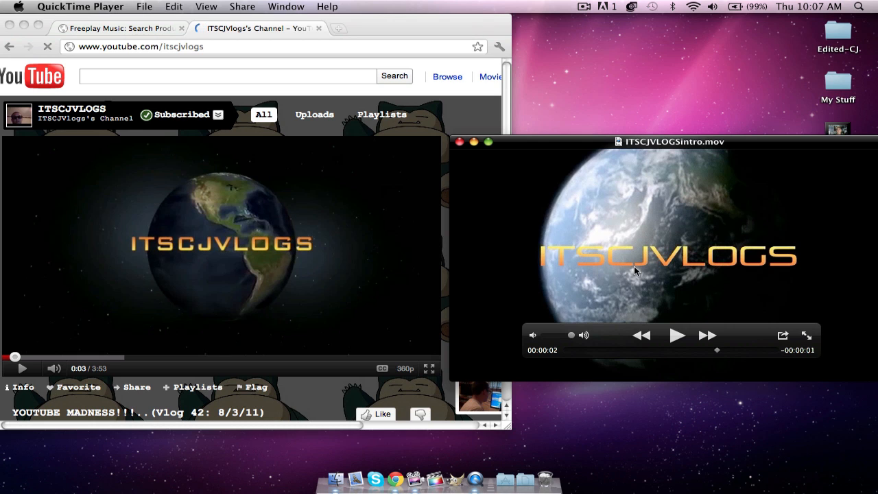
mouse_move(606, 249)
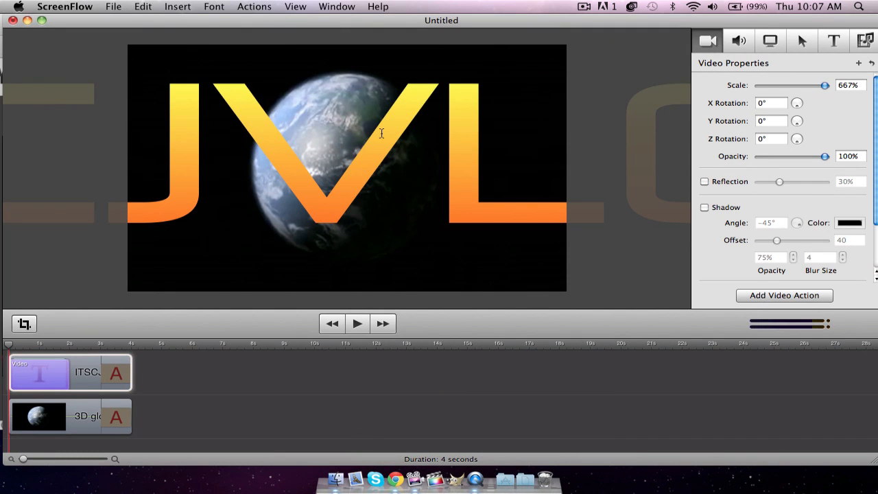
Change the ITSCJVLOGS title font from Pirulen to Border Line, then preview the intro.
left_click(60, 385)
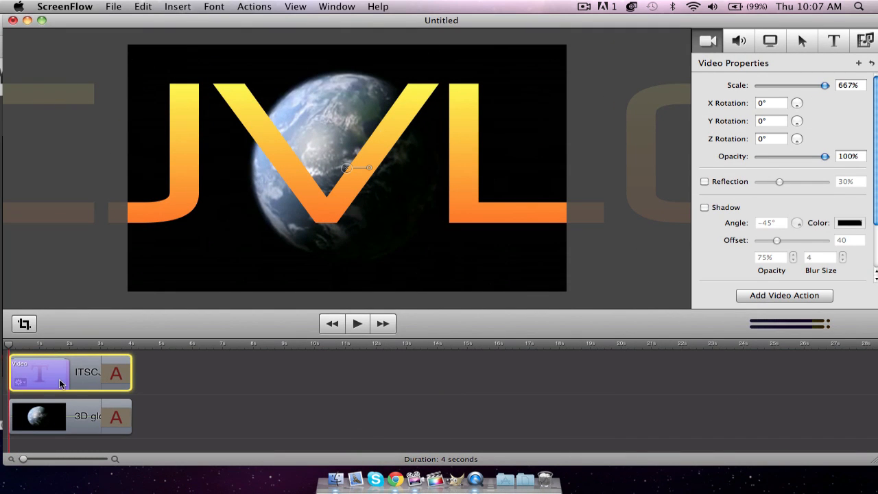
left_click(829, 40)
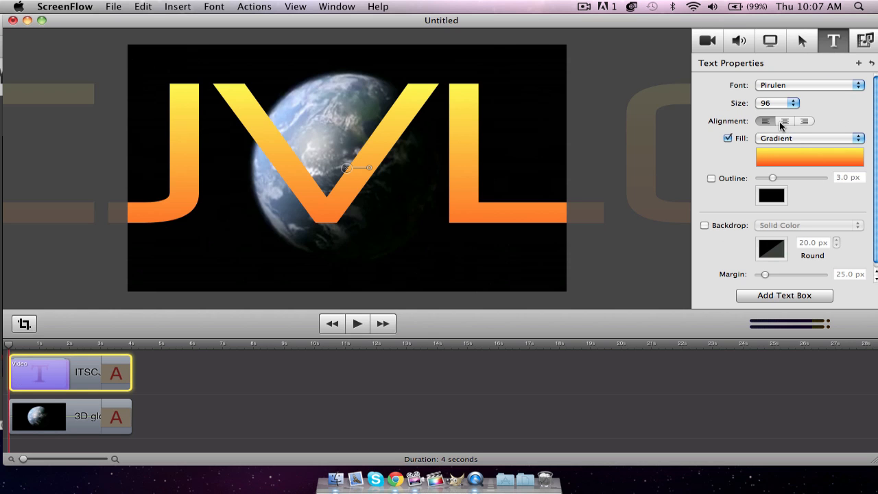
left_click(808, 85)
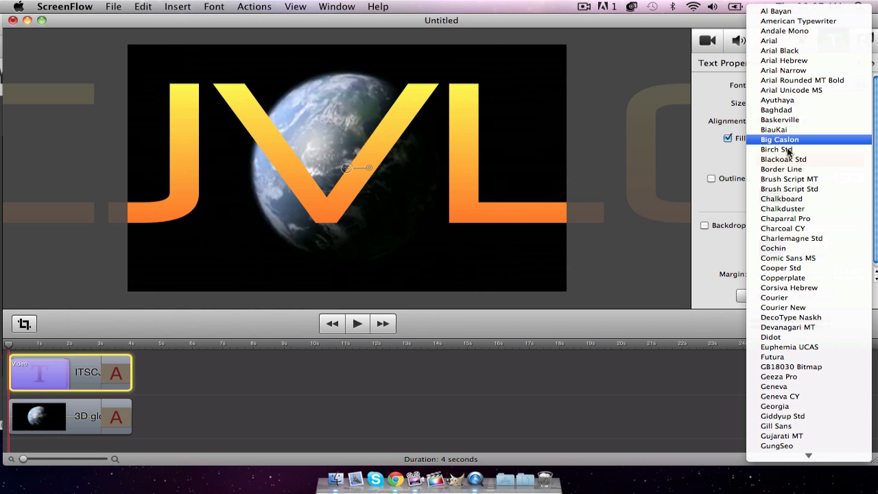
left_click(781, 169)
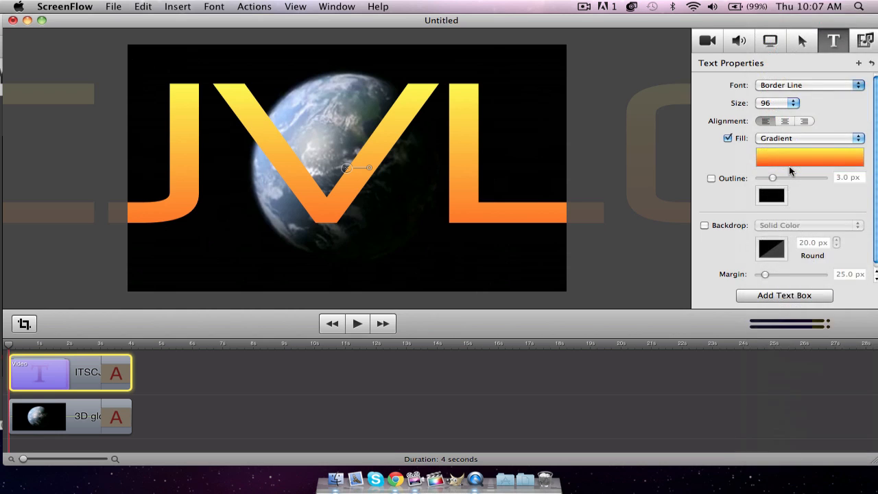
left_click(356, 323)
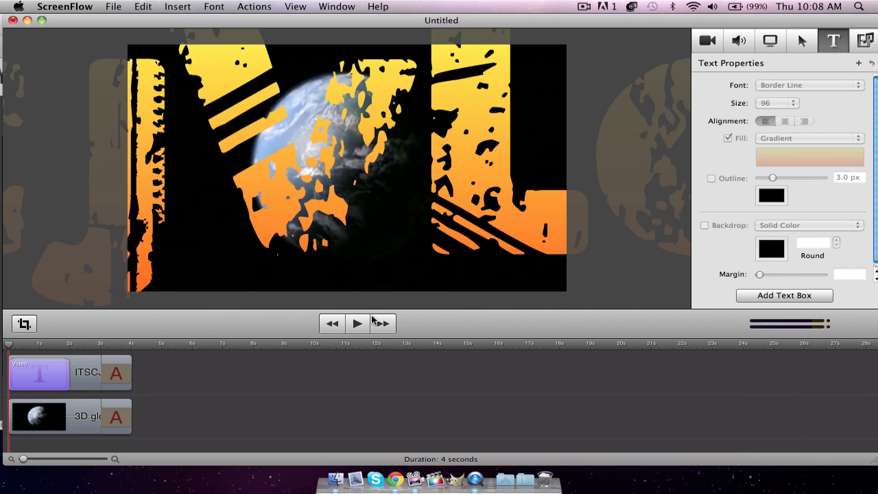
left_click(358, 323)
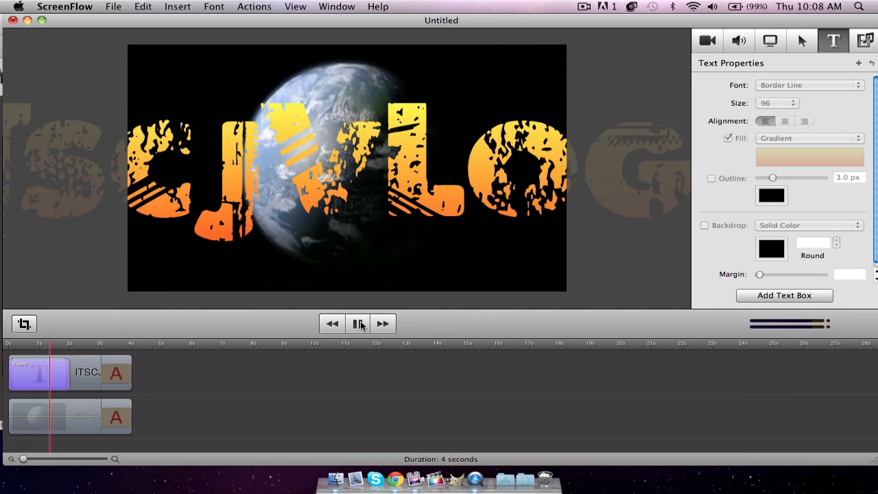
left_click(358, 323)
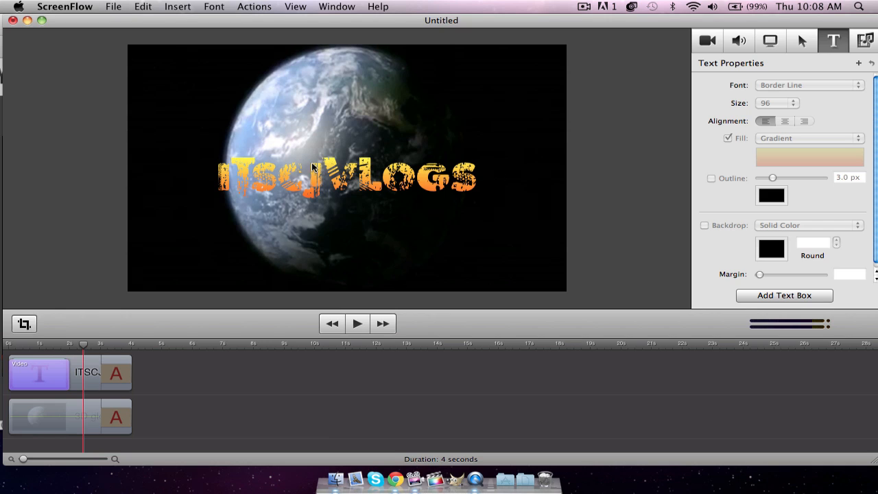
mouse_move(333, 142)
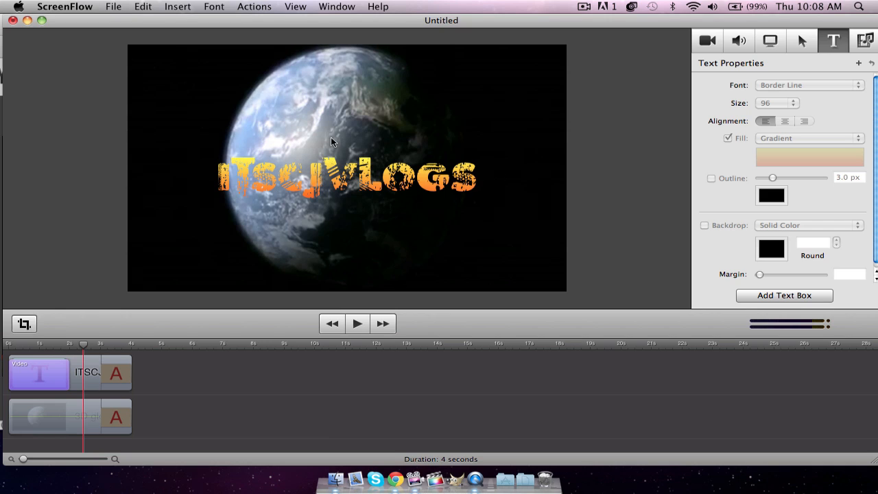
mouse_move(111, 5)
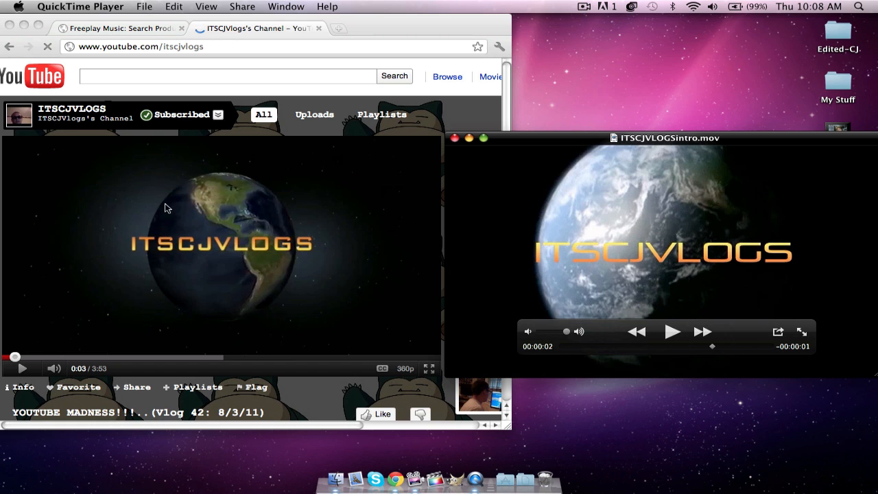
mouse_move(294, 188)
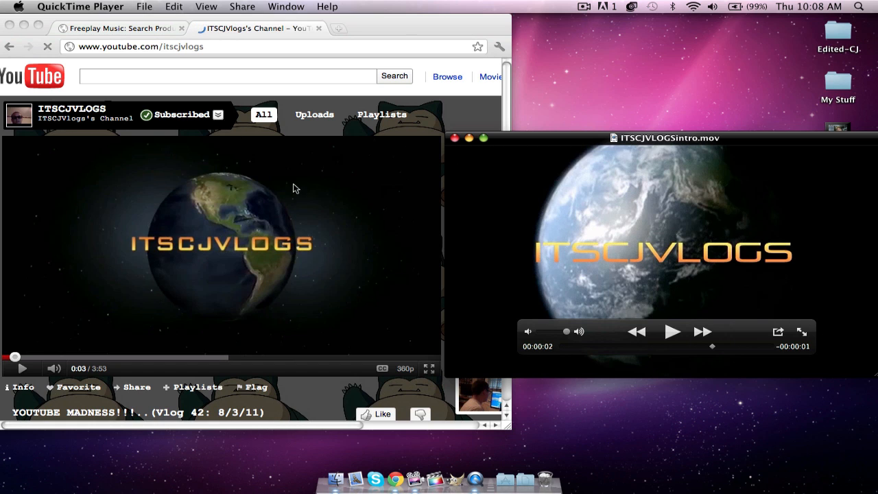
mouse_move(229, 297)
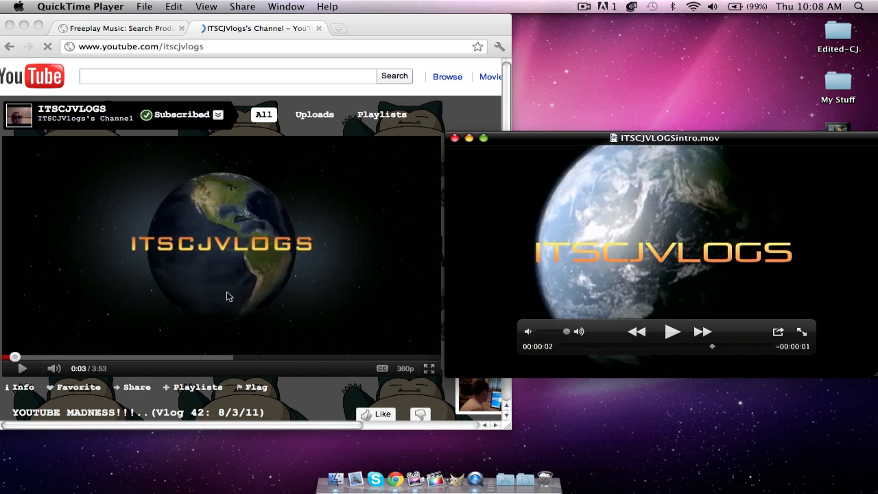
mouse_move(659, 438)
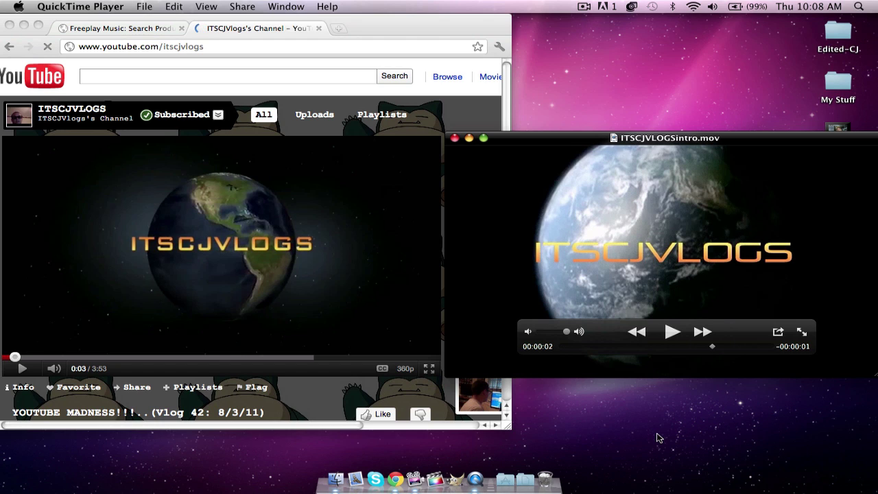
mouse_move(561, 295)
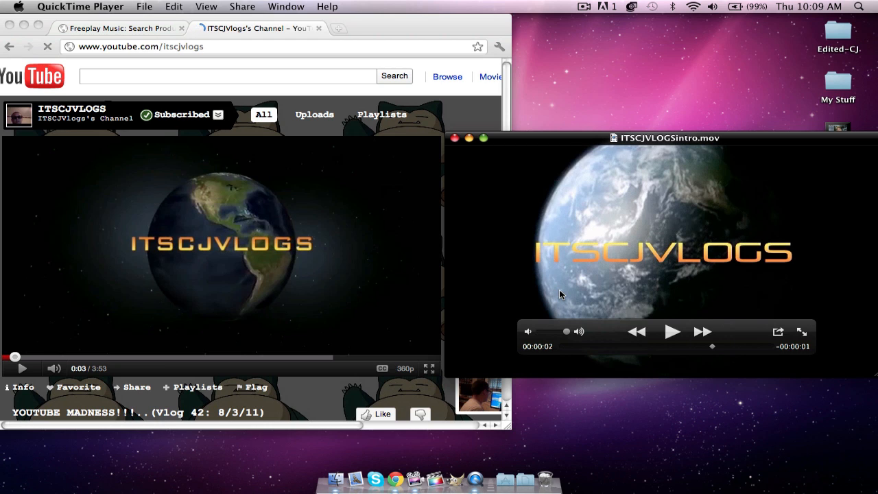
mouse_move(622, 229)
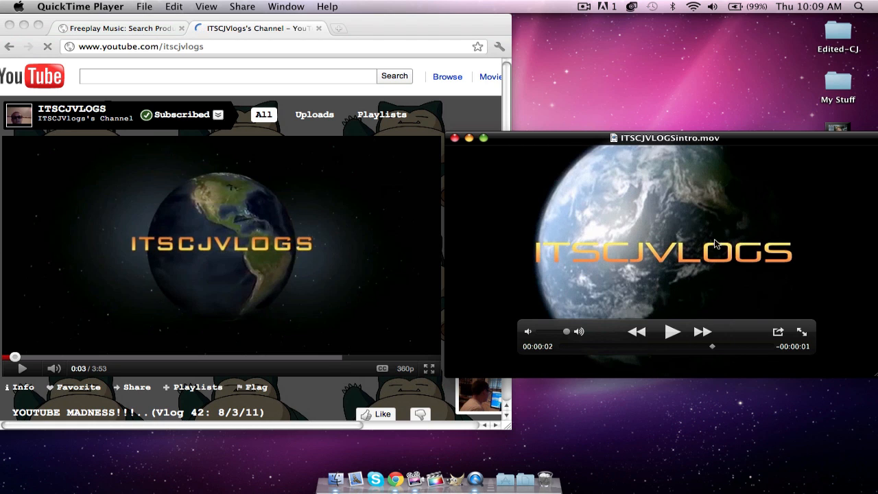
mouse_move(663, 142)
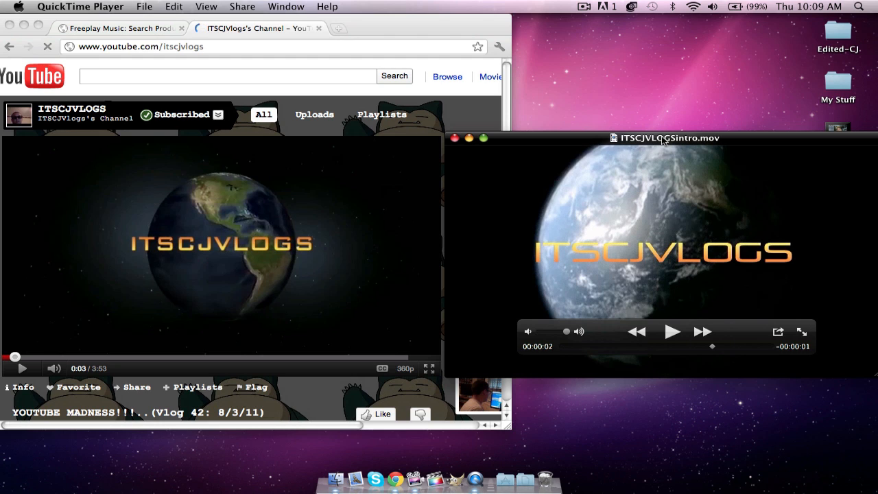
mouse_move(642, 83)
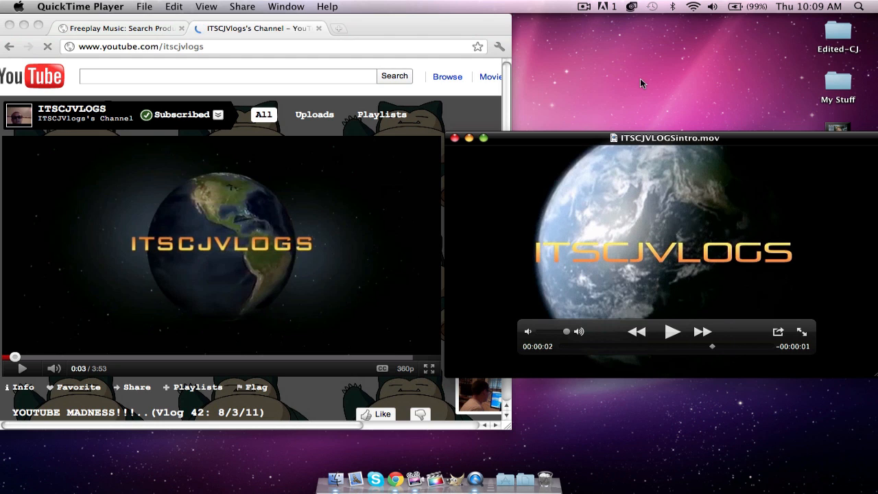